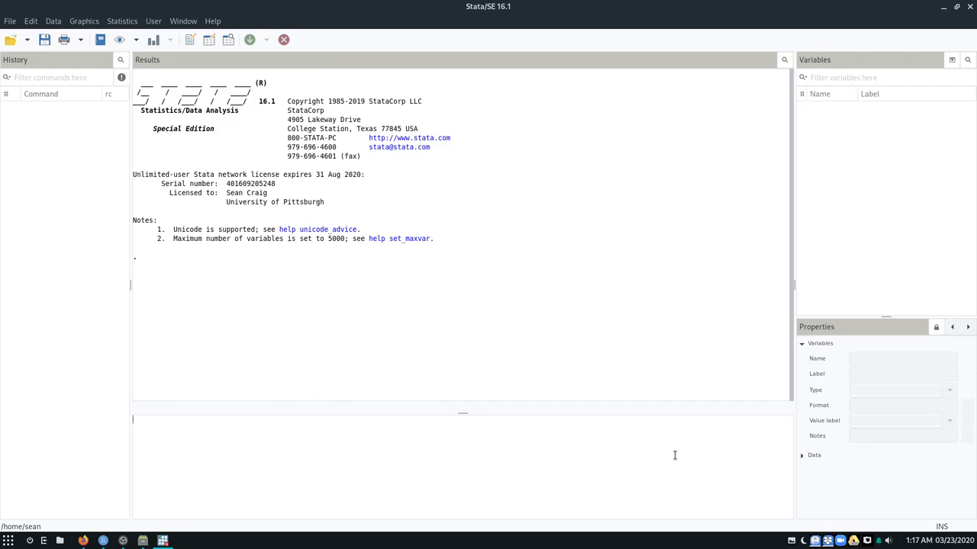
- Enter 'sysuse auto' in the Command window without running it
{"action": "type", "text": "sysuse us"}
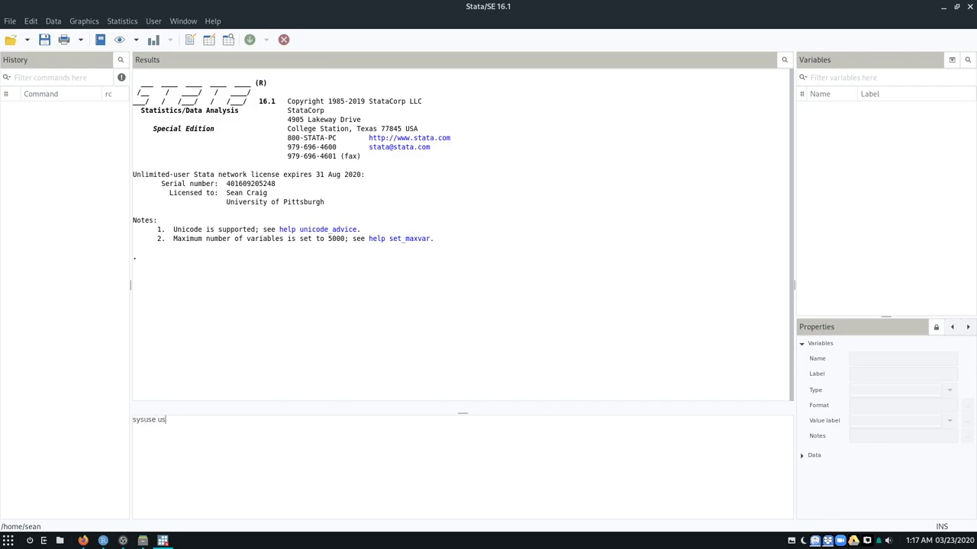
{"action": "type", "text": "auto"}
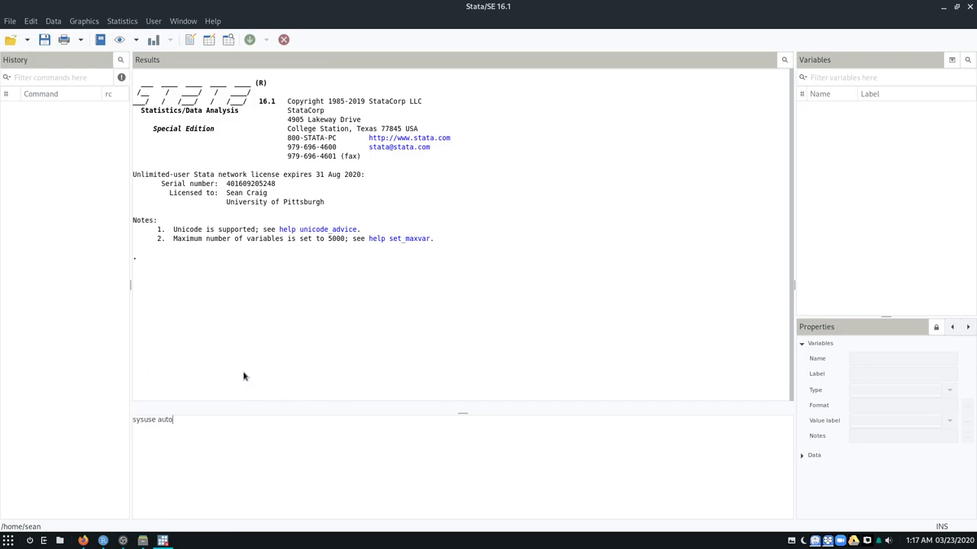
{"action": "mouse_move", "coordinate": [480, 380]}
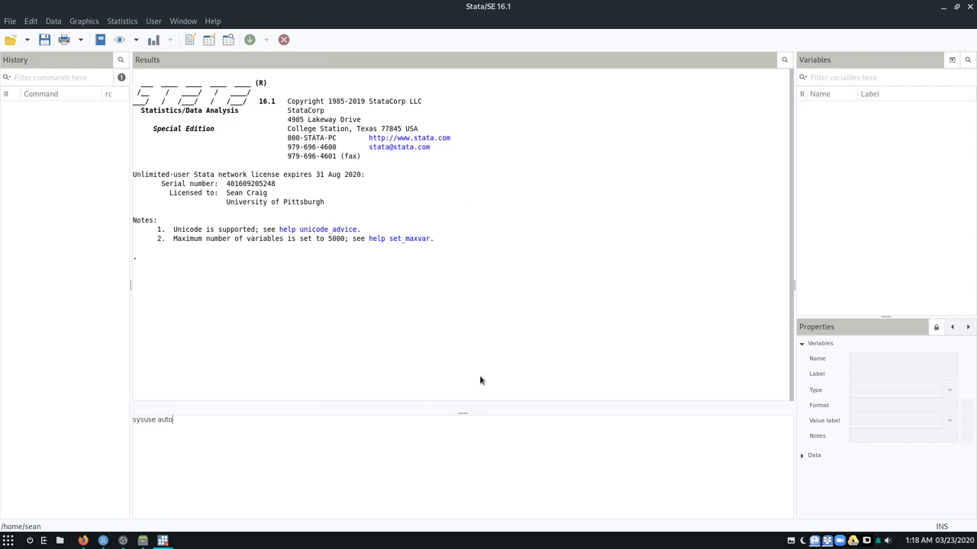
{"action": "mouse_move", "coordinate": [183, 364]}
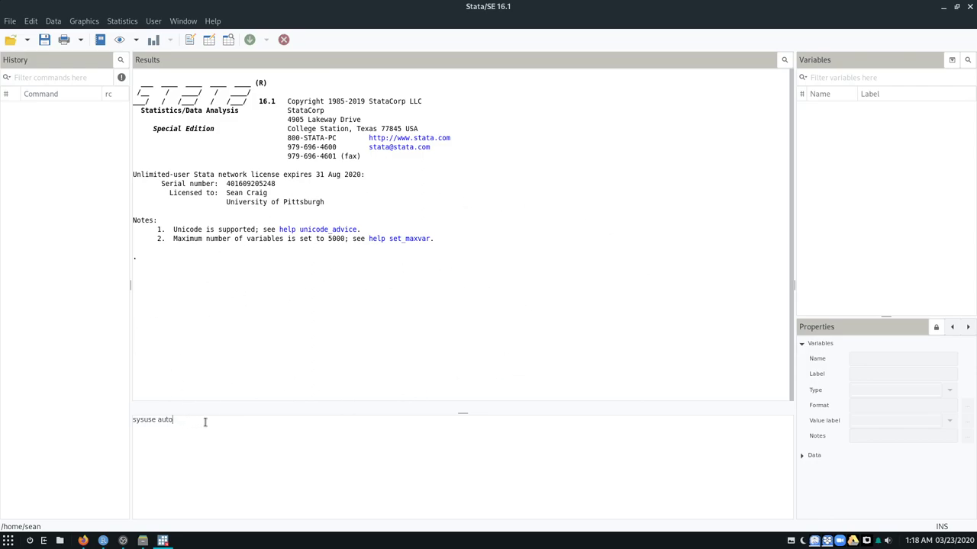
{"action": "double_click", "coordinate": [152, 420]}
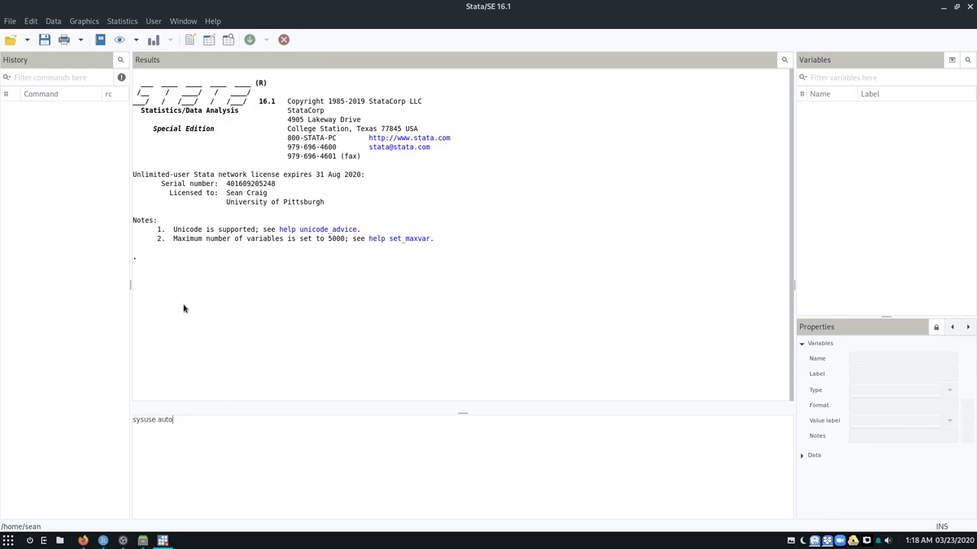
{"action": "left_click", "coordinate": [190, 40]}
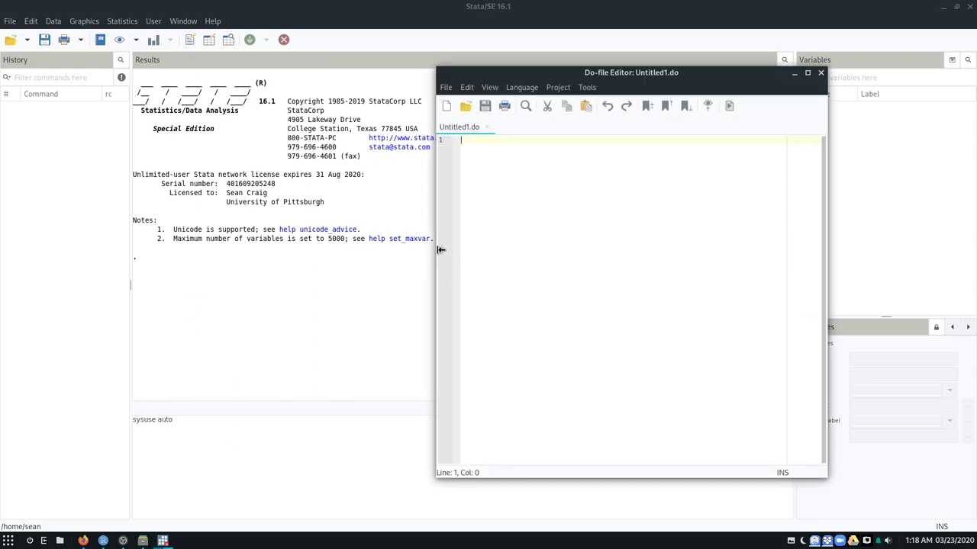
{"action": "mouse_move", "coordinate": [553, 133]}
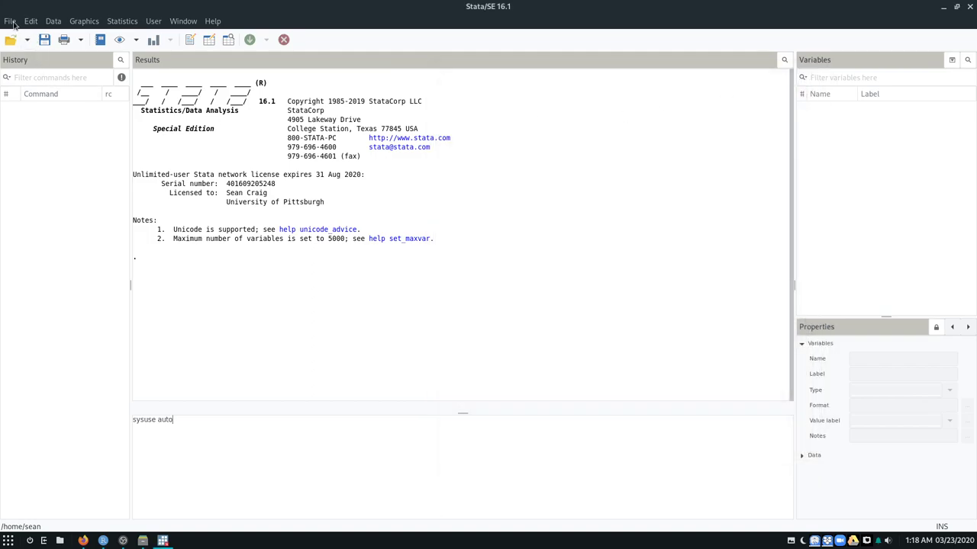
{"action": "mouse_move", "coordinate": [370, 305]}
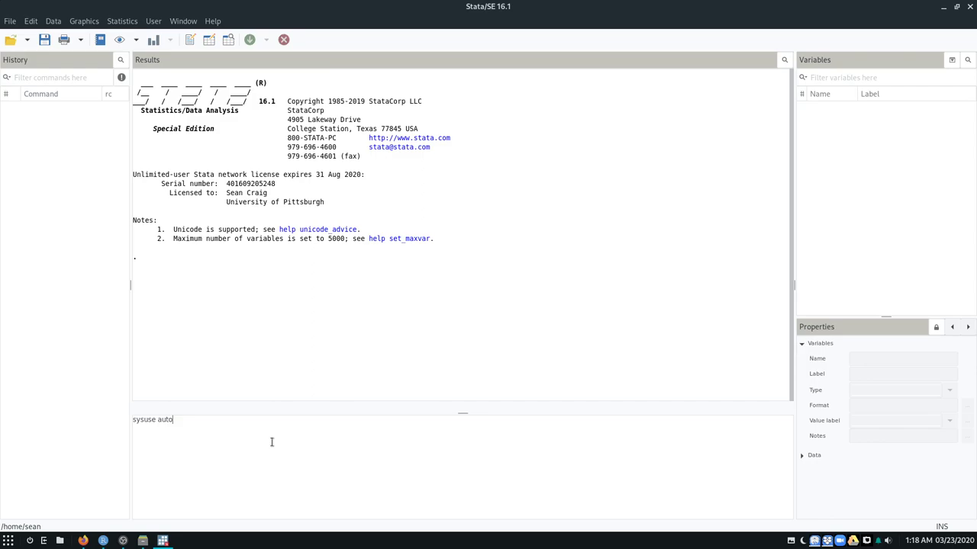
{"action": "mouse_move", "coordinate": [231, 429]}
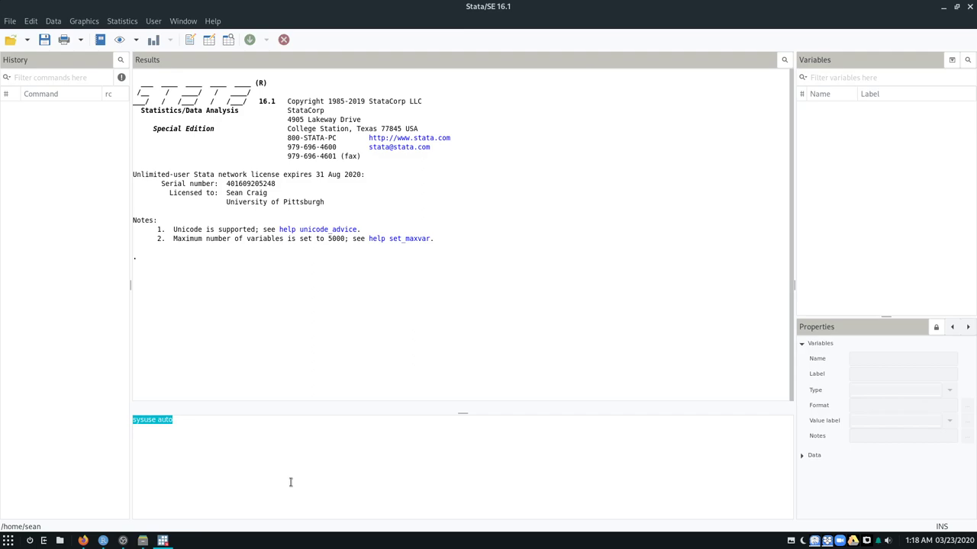
- Run 'sysuse auto' to load the 1978 Automobile Data
{"action": "key", "text": "Return"}
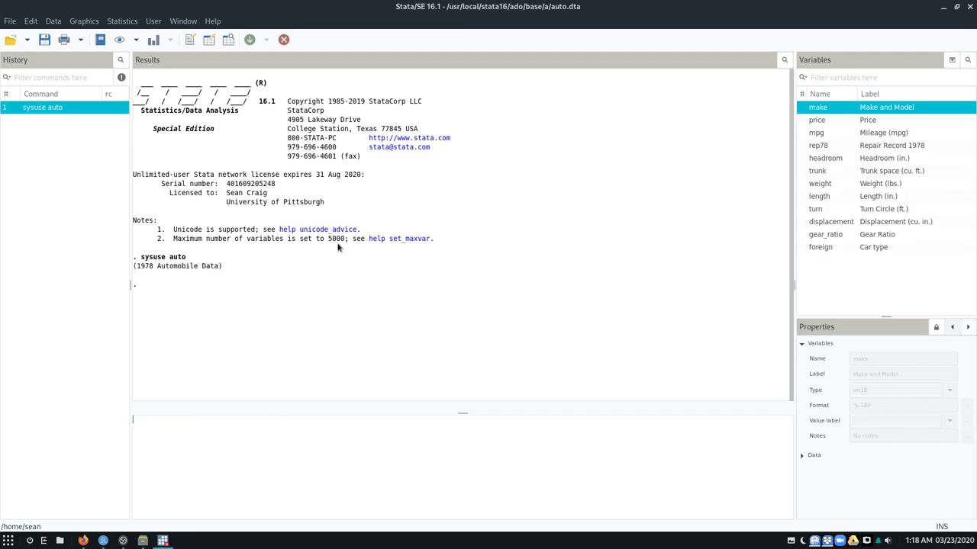
{"action": "mouse_move", "coordinate": [136, 276]}
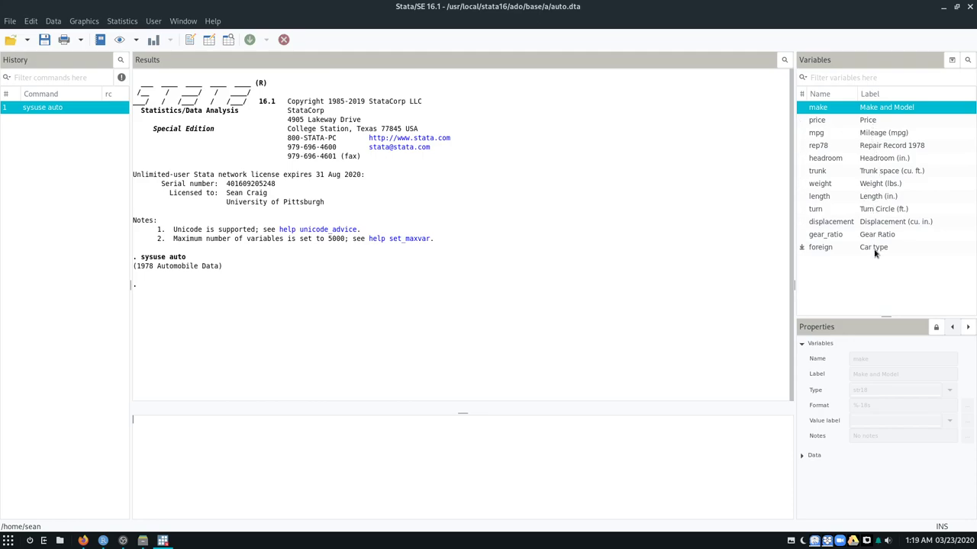
{"action": "mouse_move", "coordinate": [315, 436]}
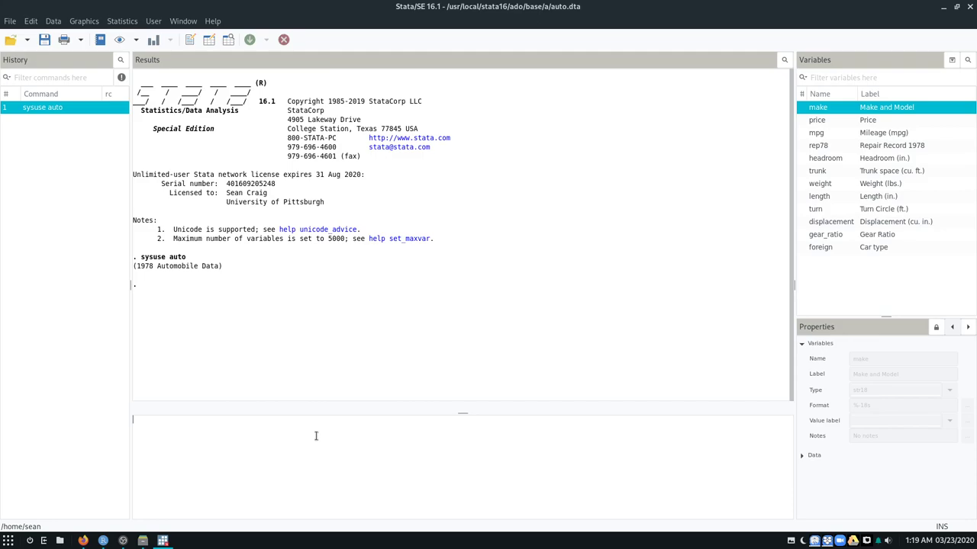
- Summarize mpg: 74 observations, mean 21.30, range 12 to 41
{"action": "type", "text": "summarize"}
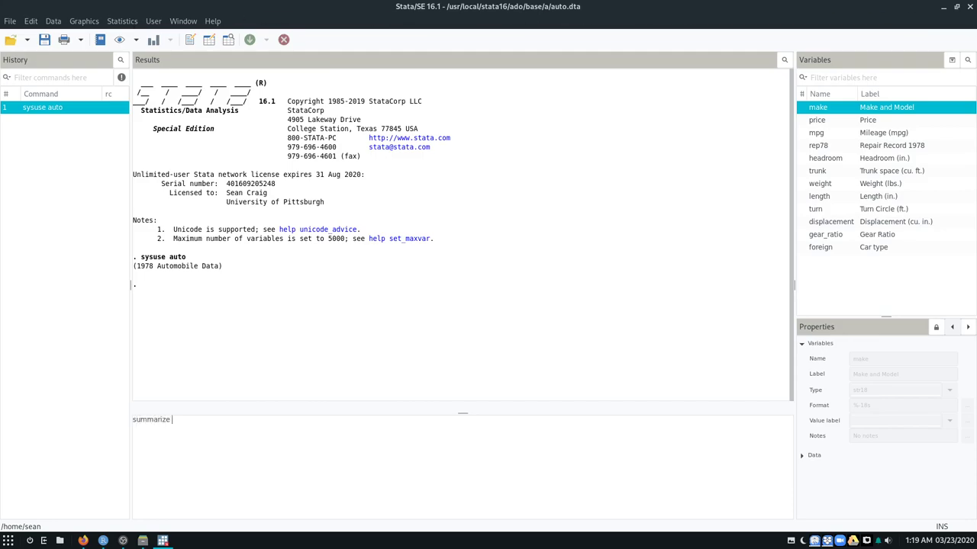
{"action": "type", "text": "mile"}
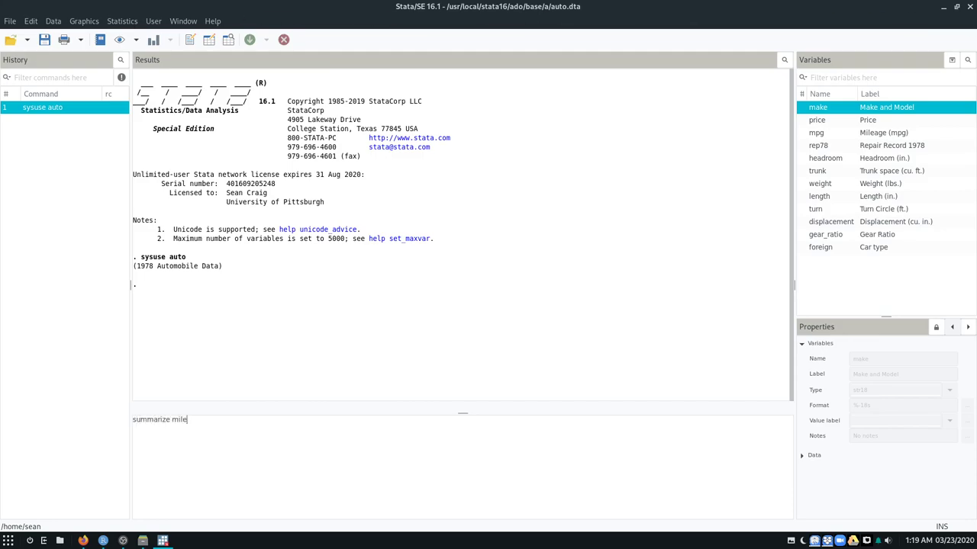
{"action": "key", "text": "BackSpace"}
{"action": "type", "text": "pg"}
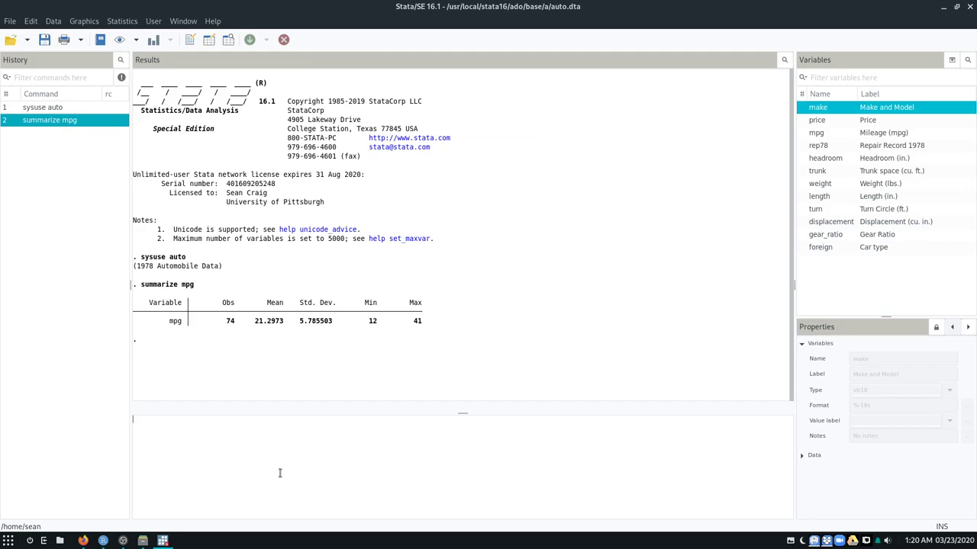
{"action": "mouse_move", "coordinate": [276, 472]}
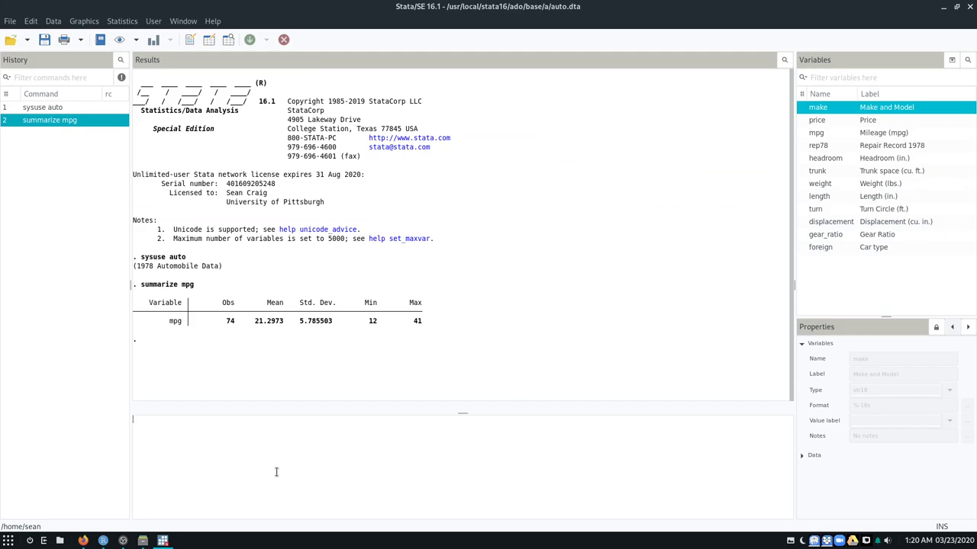
{"action": "mouse_move", "coordinate": [252, 389]}
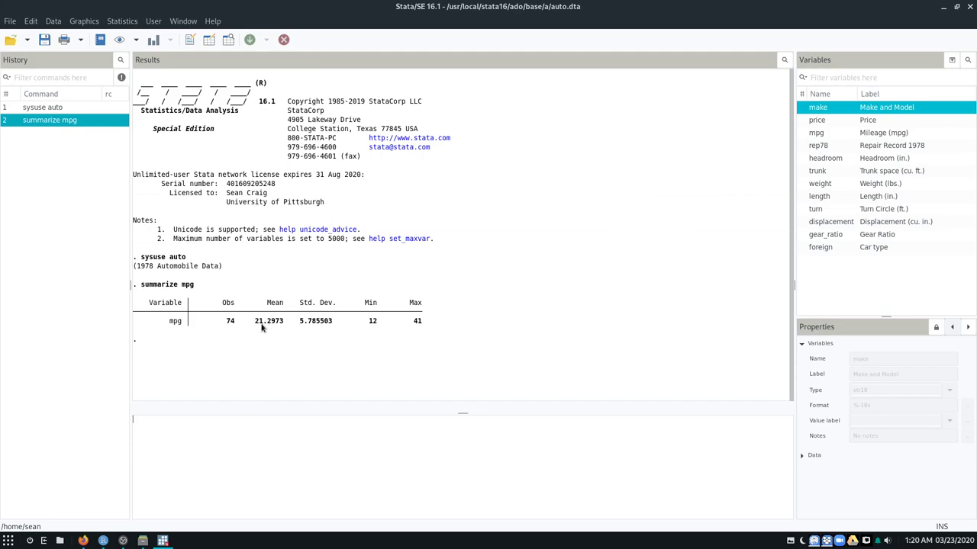
{"action": "mouse_move", "coordinate": [405, 346]}
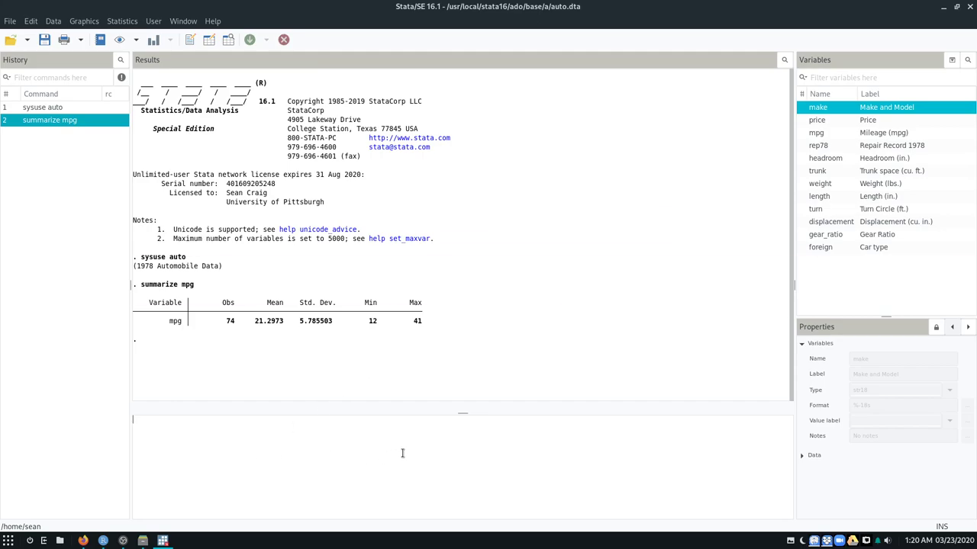
- Generate guzzler as missing (.) for all 74 cars
{"action": "type", "text": "g"}
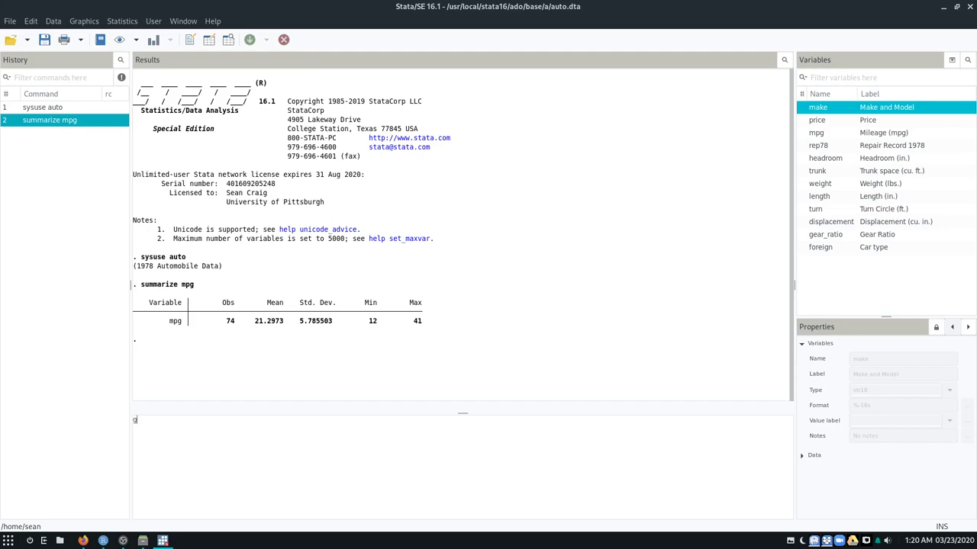
{"action": "type", "text": "enerate"}
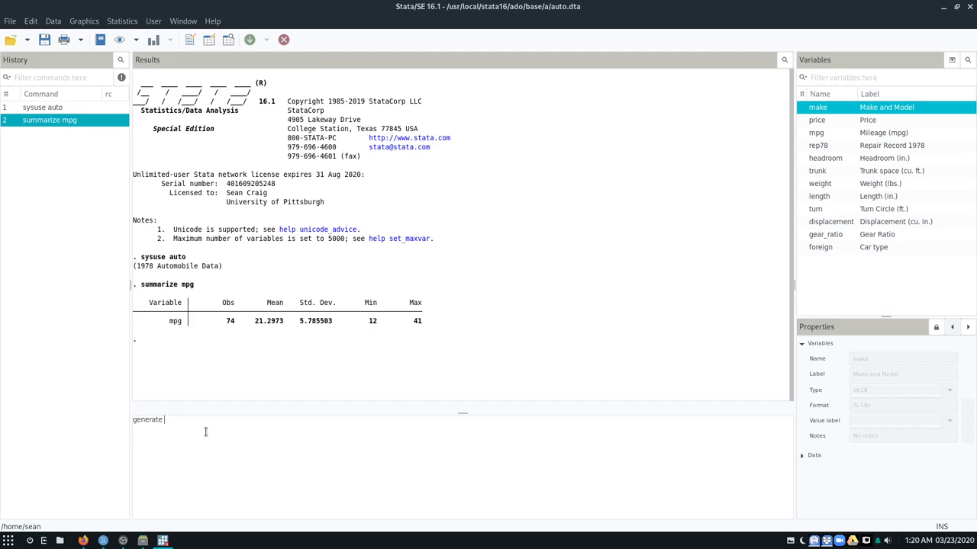
{"action": "type", "text": "gu"}
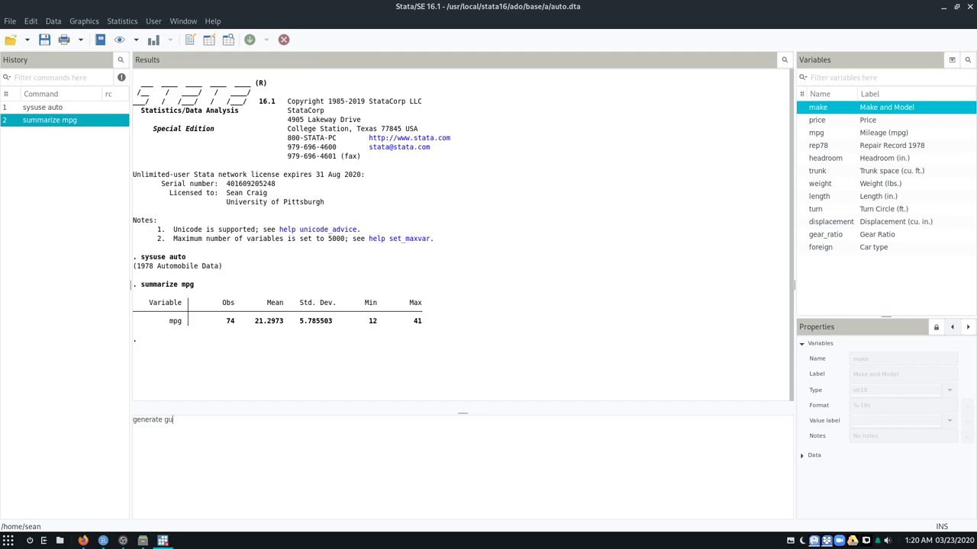
{"action": "type", "text": "zzler"}
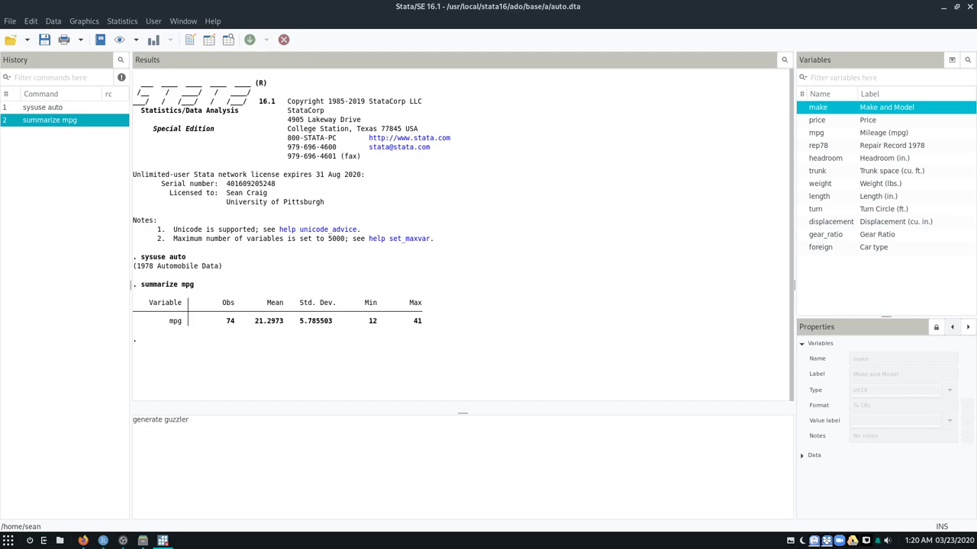
{"action": "type", "text": "= ."}
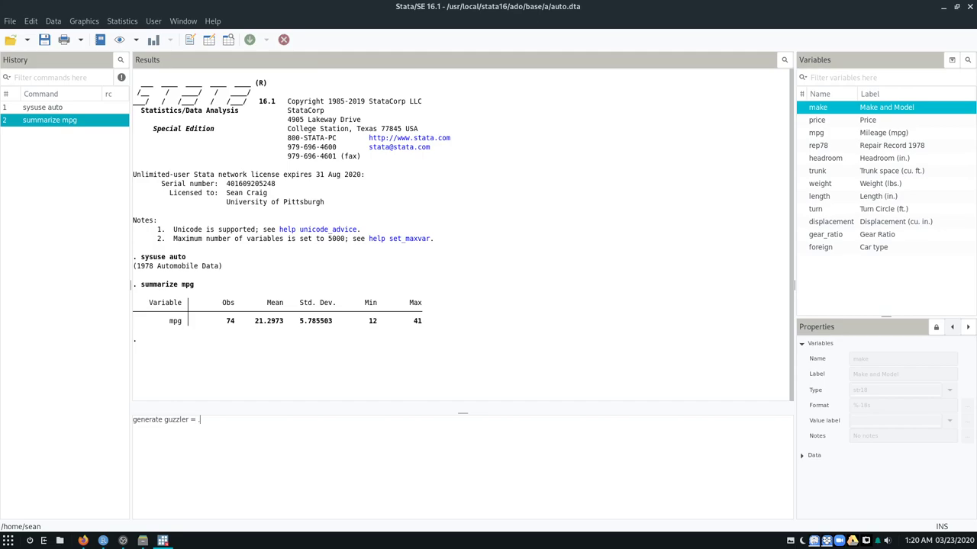
{"action": "key", "text": "Return"}
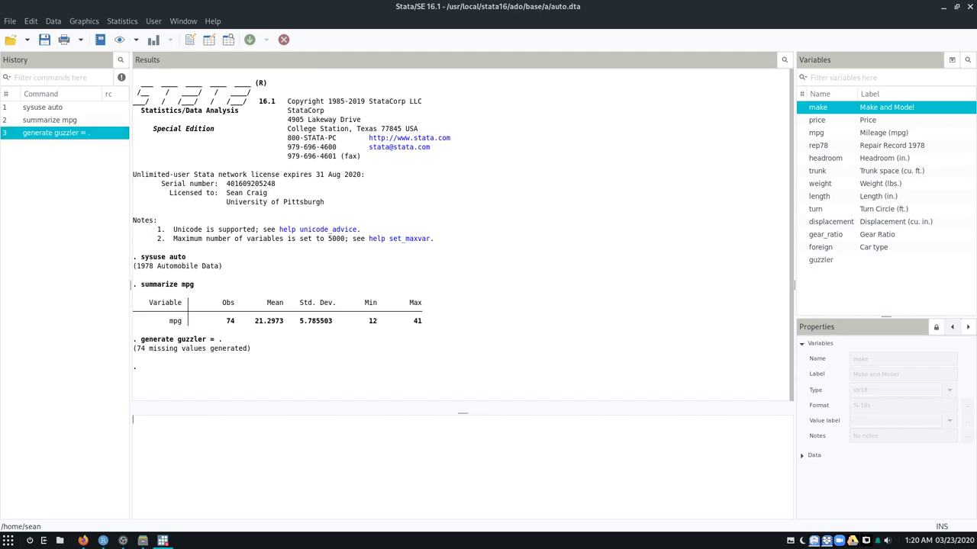
{"action": "mouse_move", "coordinate": [86, 359]}
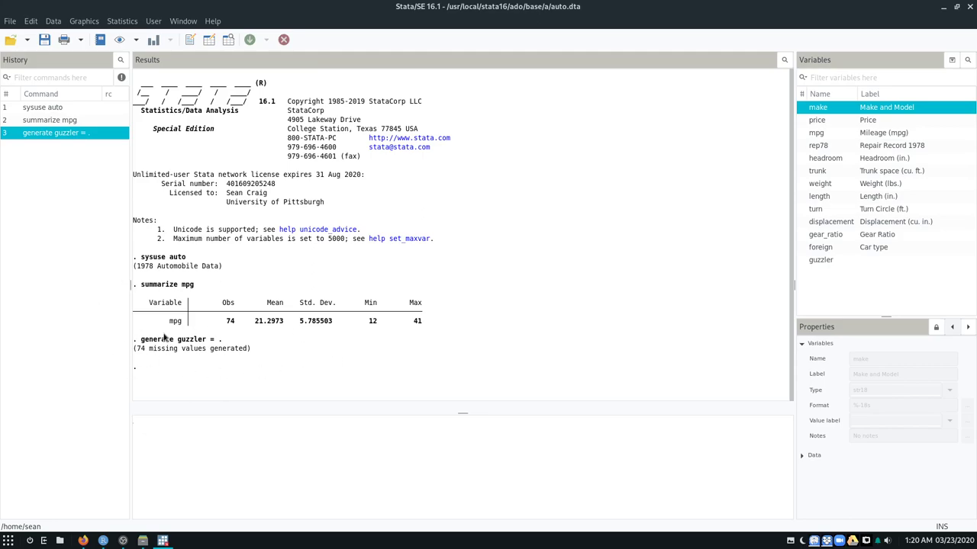
{"action": "mouse_move", "coordinate": [210, 40]}
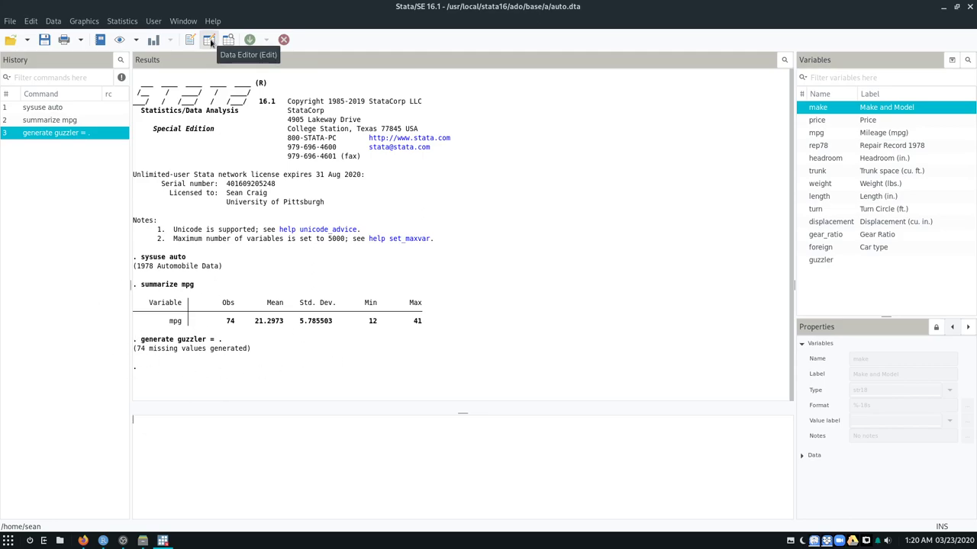
- Browse the data to confirm guzzler is missing for every car, then close the Data Editor
{"action": "left_click", "coordinate": [210, 39]}
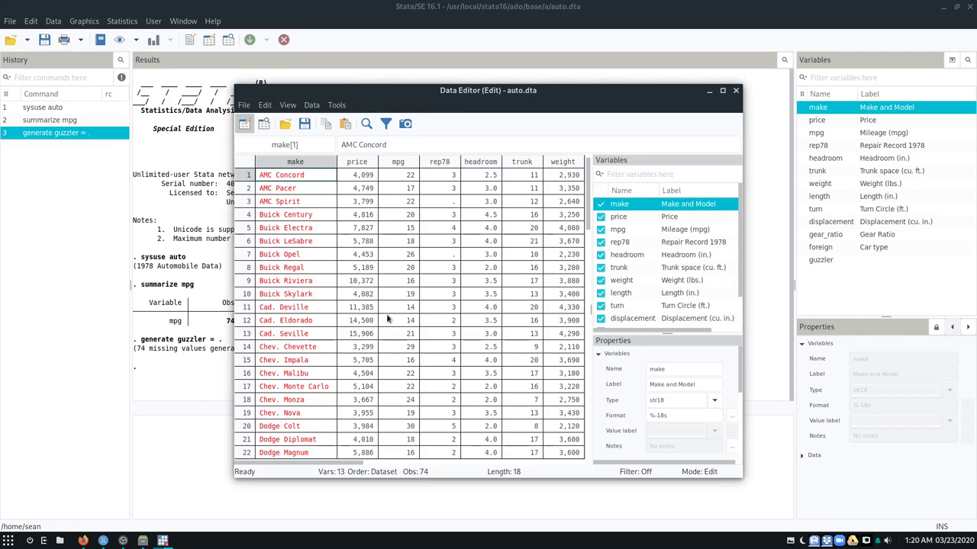
{"action": "scroll", "scroll_direction": "right", "scroll_amount": 3}
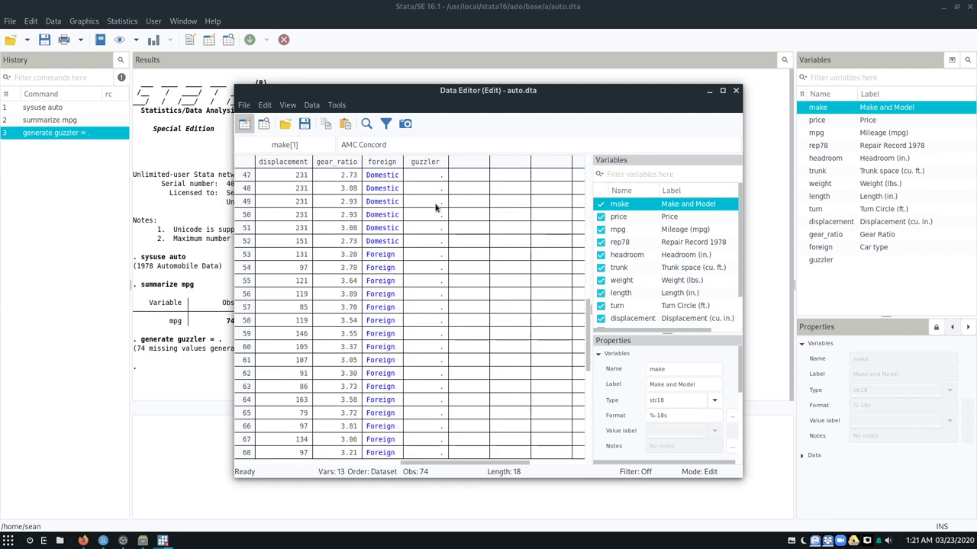
{"action": "scroll", "scroll_direction": "down", "scroll_amount": 3}
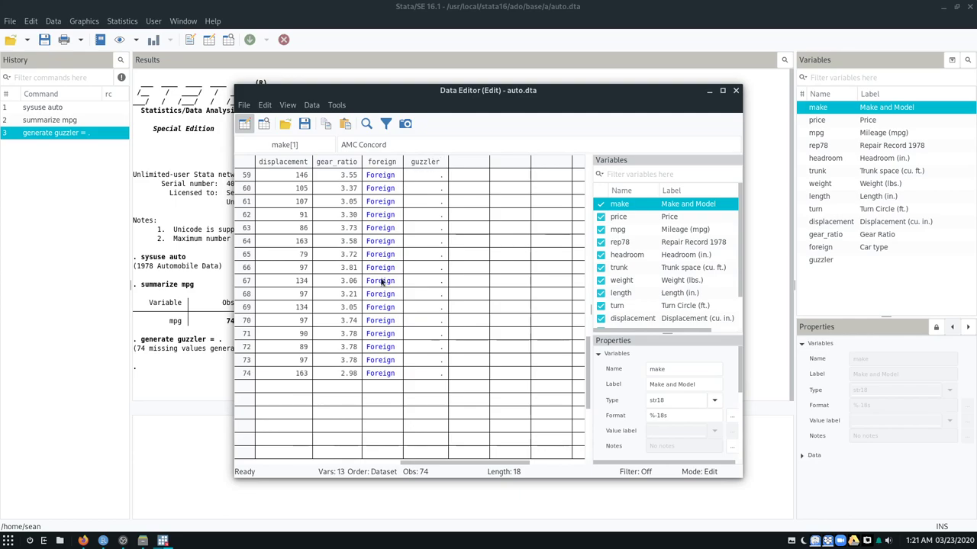
{"action": "left_click", "coordinate": [735, 90]}
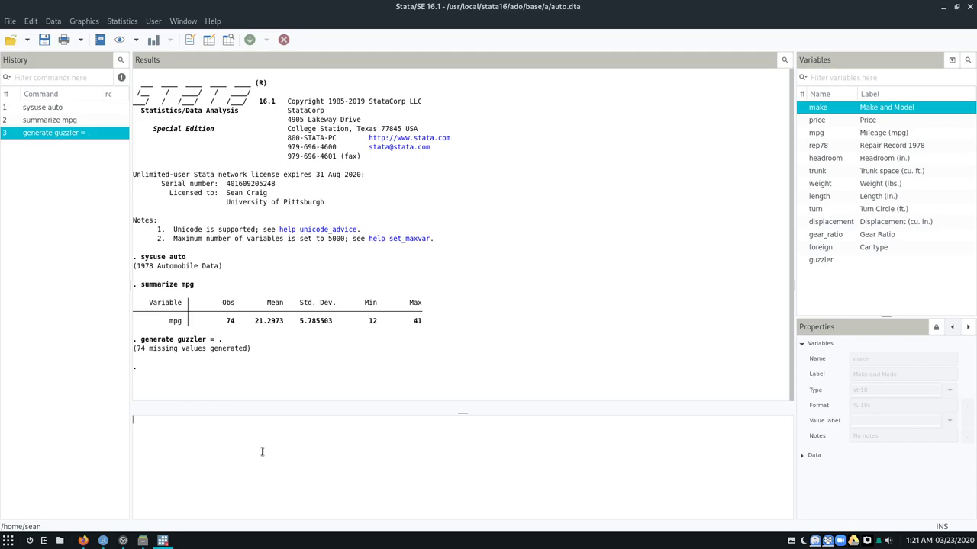
- Replace guzzler with 1 where mpg < 22
{"action": "type", "text": "replace"}
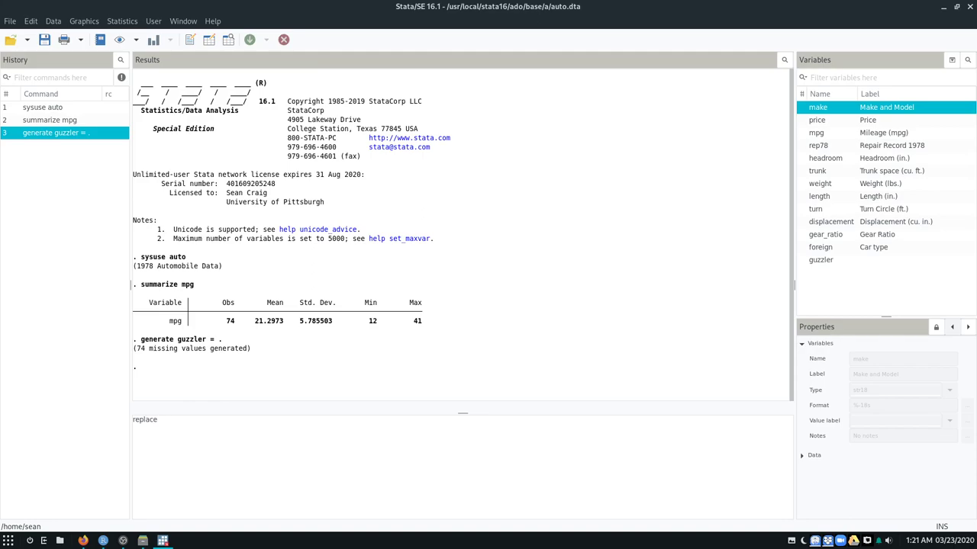
{"action": "type", "text": "guzzler ="}
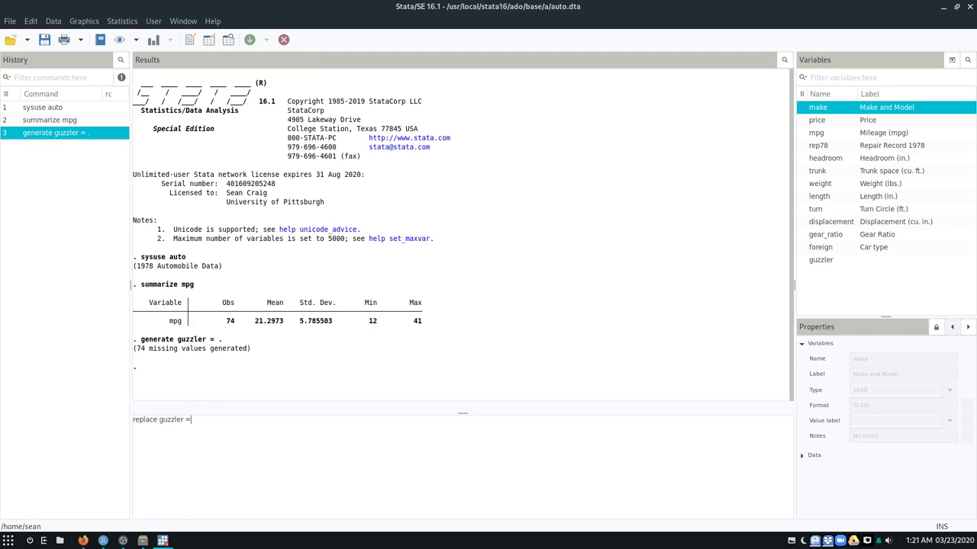
{"action": "type", "text": "1 if"}
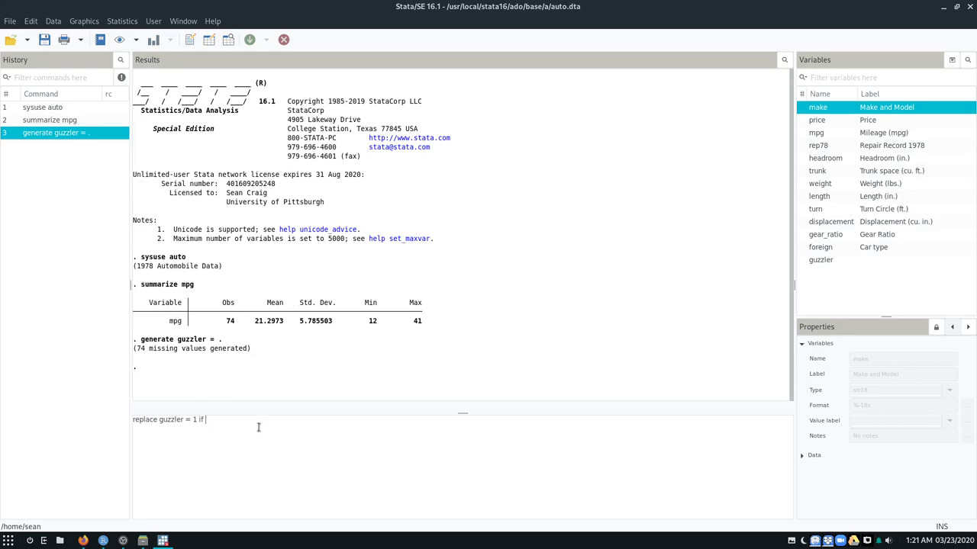
{"action": "type", "text": "mpg"}
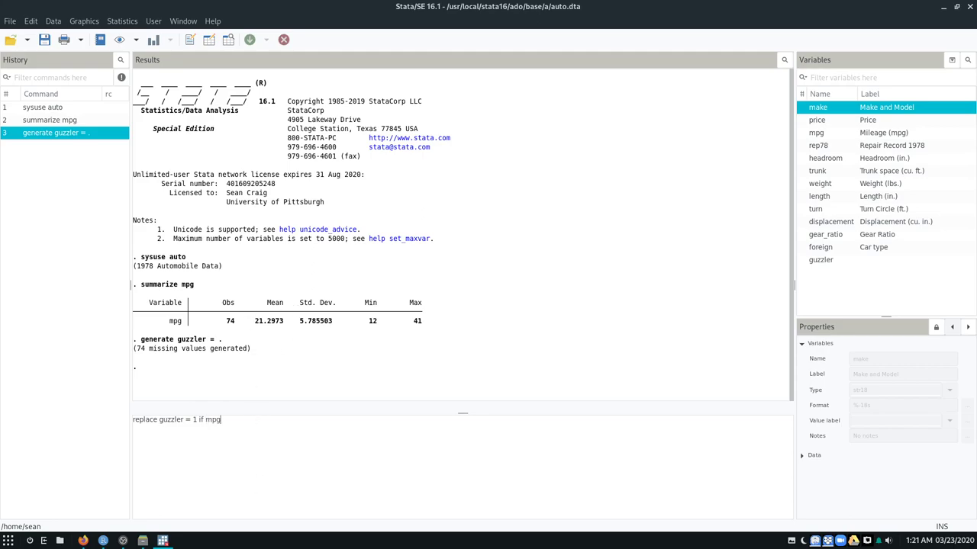
{"action": "type", "text": "< 22"}
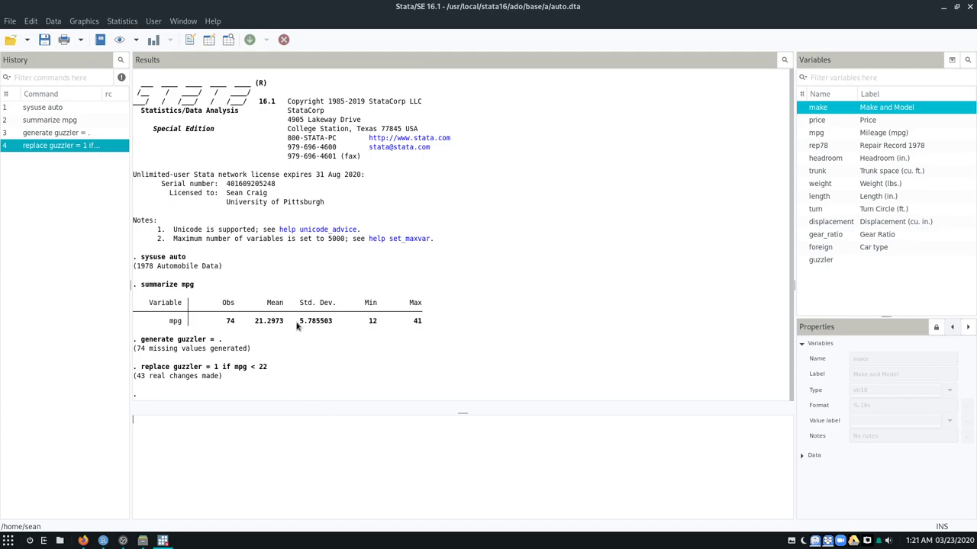
- Replace guzzler with 0 where mpg >= 22
{"action": "type", "text": "replace guzzler = 0"}
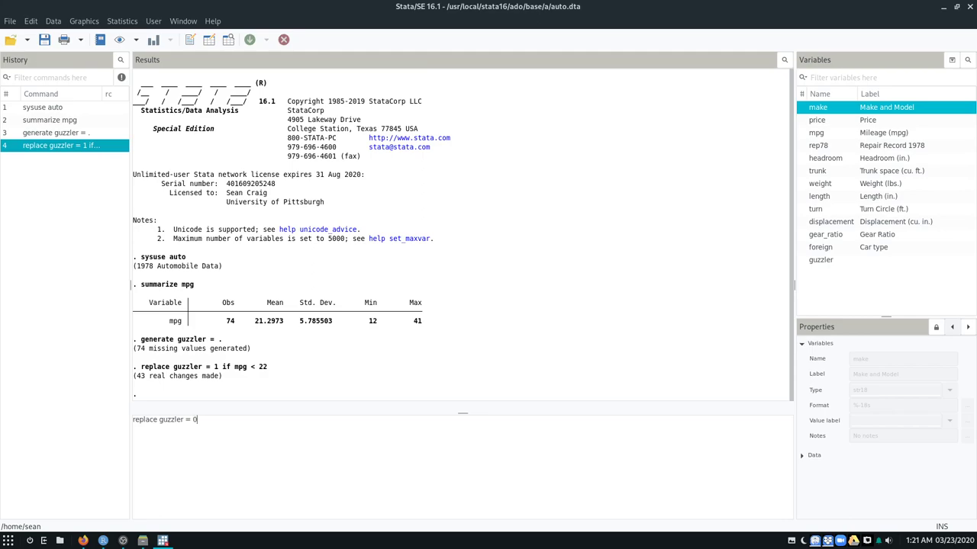
{"action": "type", "text": "if"}
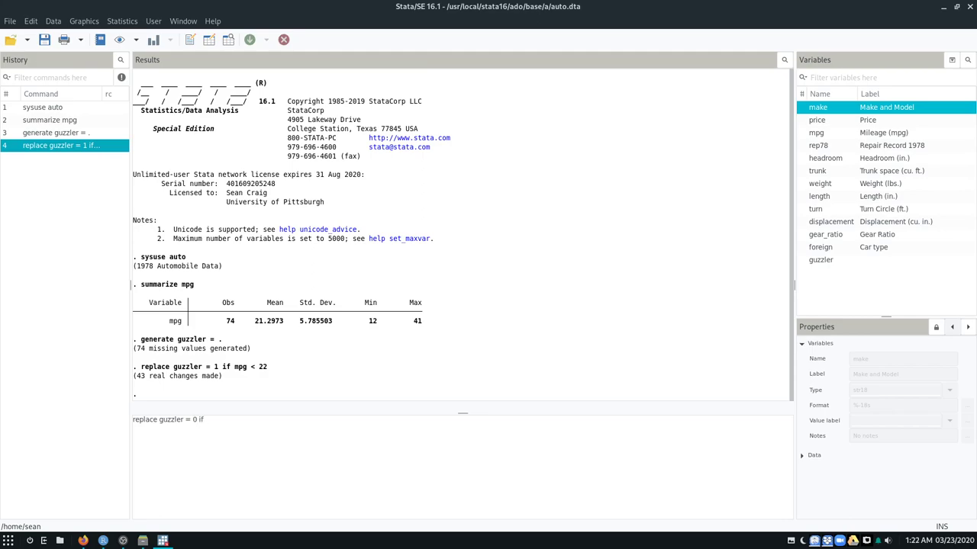
{"action": "type", "text": "mpg >"}
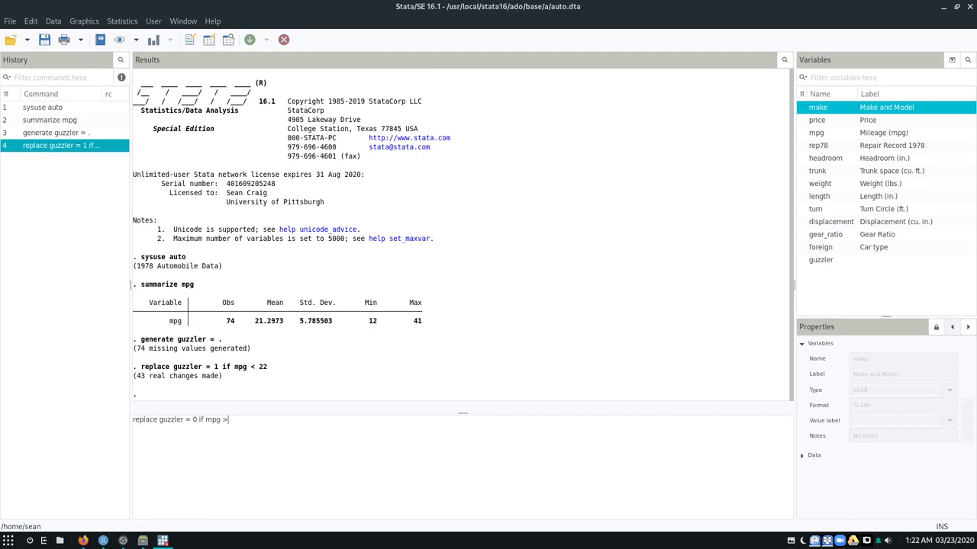
{"action": "type", "text": "="}
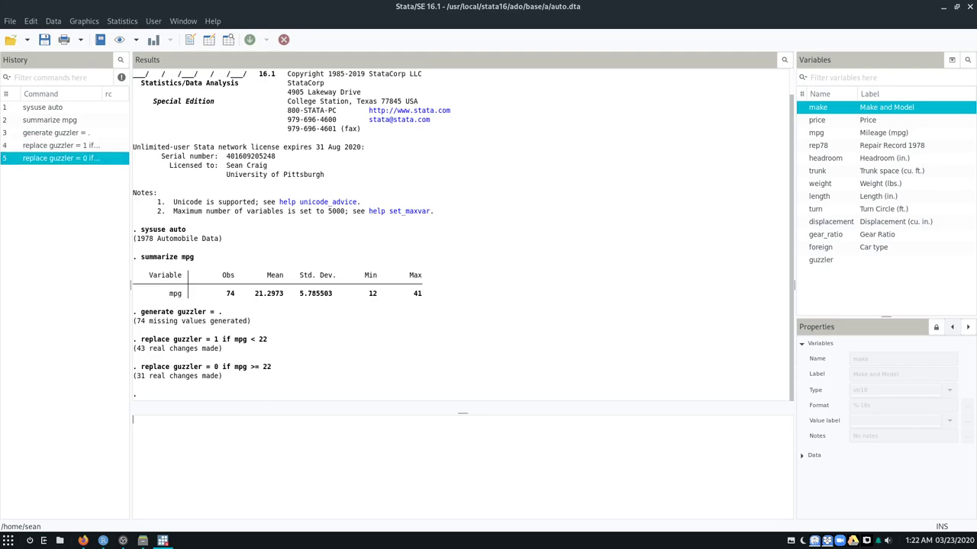
{"action": "mouse_move", "coordinate": [268, 379]}
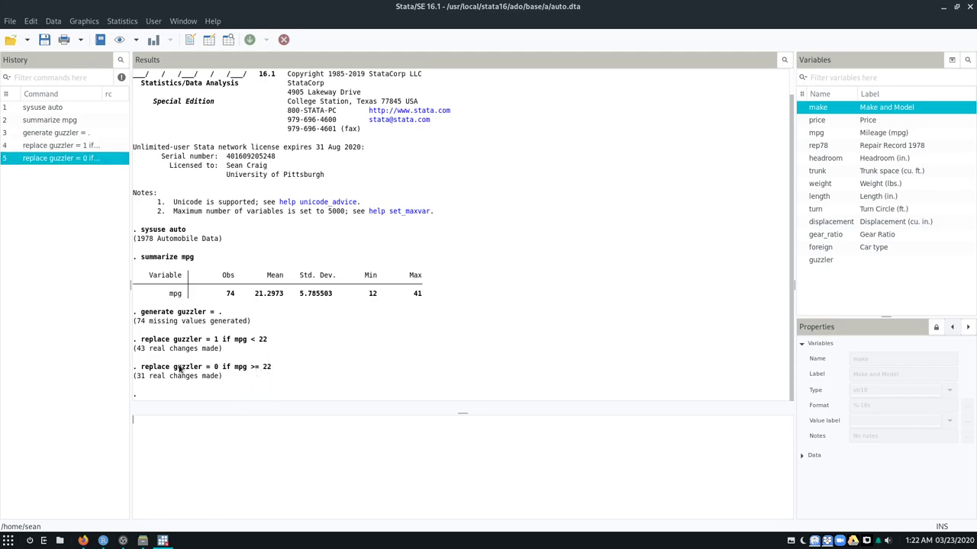
{"action": "mouse_move", "coordinate": [143, 382]}
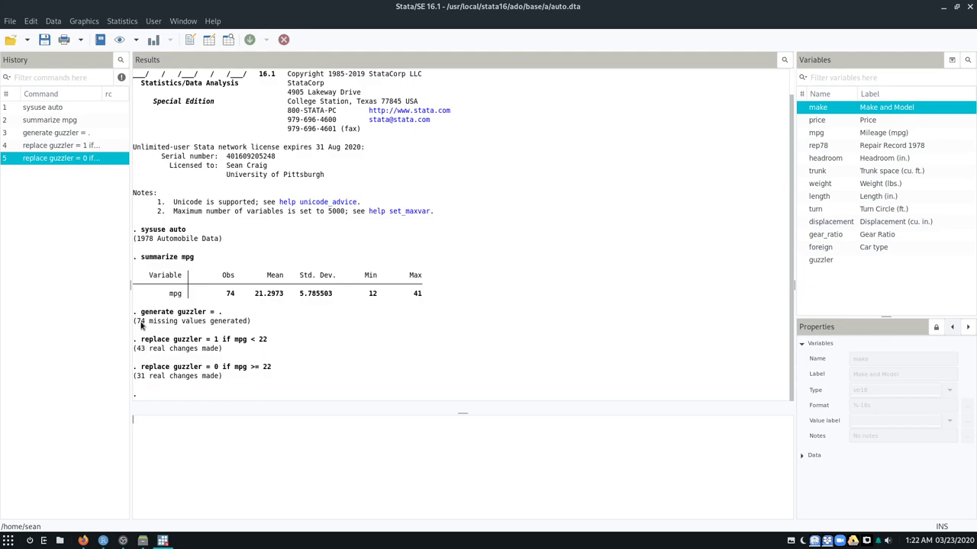
{"action": "mouse_move", "coordinate": [181, 296]}
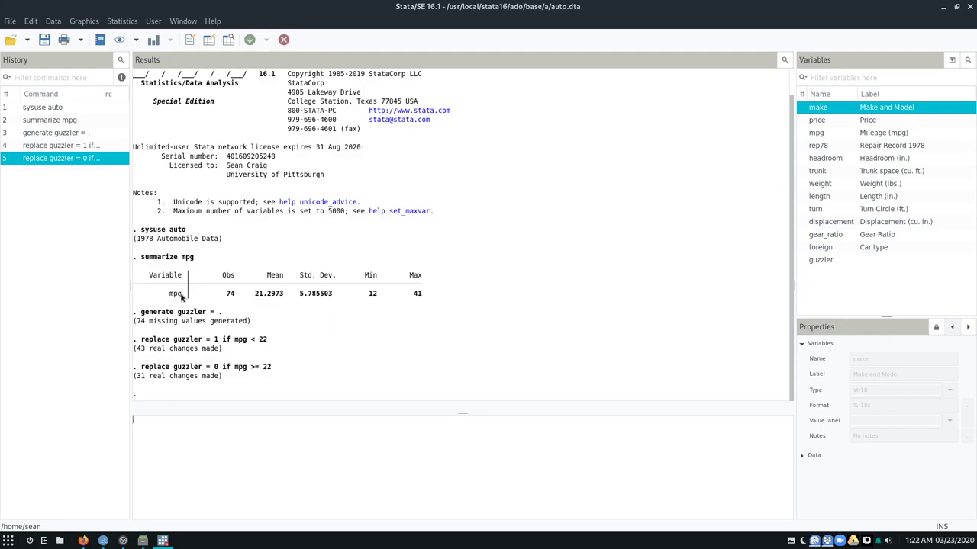
{"action": "mouse_move", "coordinate": [293, 468]}
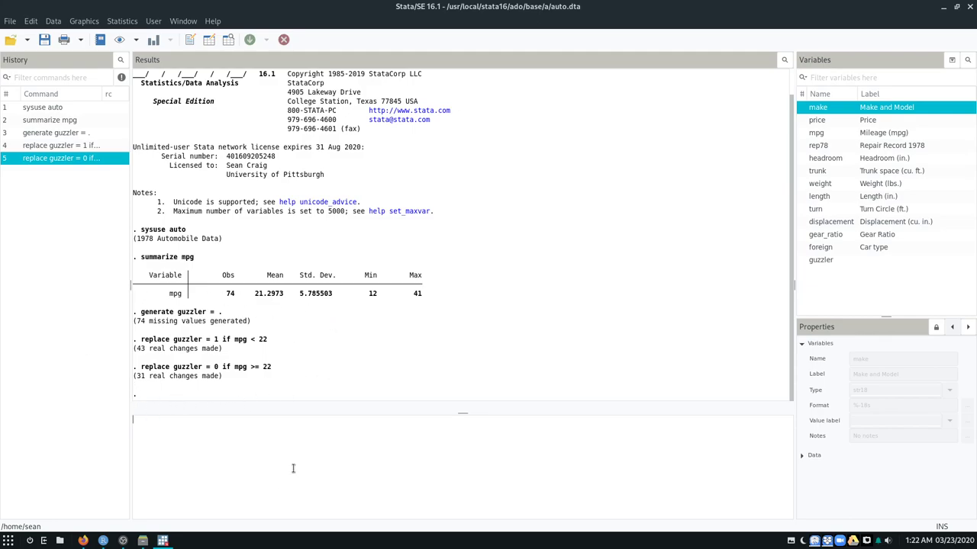
{"action": "mouse_move", "coordinate": [363, 463]}
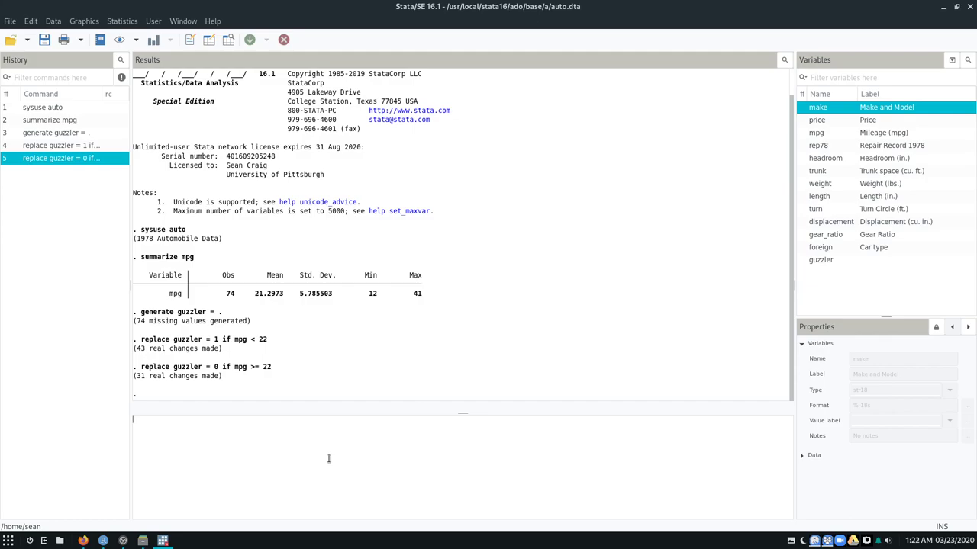
- Generate guzzler2 = 0 for every car and verify it in the Data Editor
{"action": "type", "text": "generate guzze"}
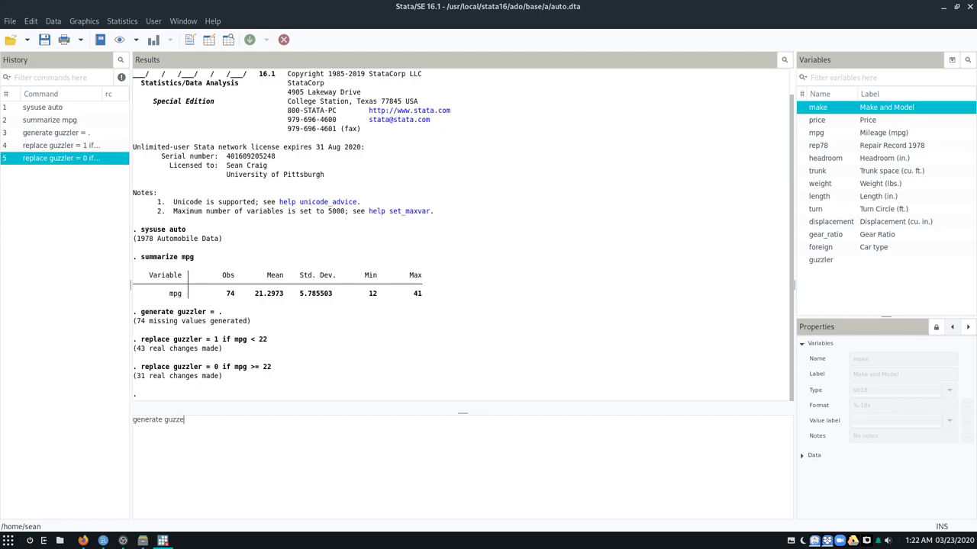
{"action": "type", "text": "2"}
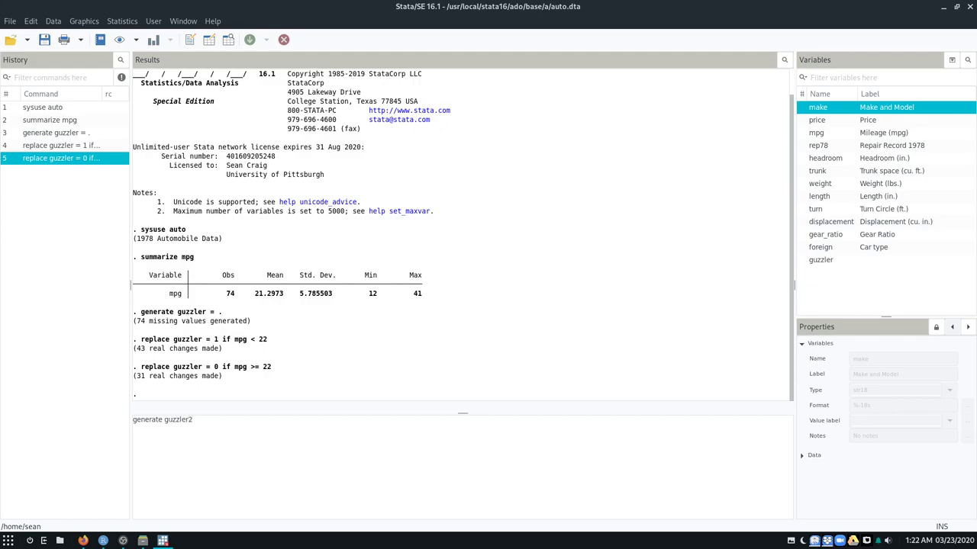
{"action": "type", "text": "= 0"}
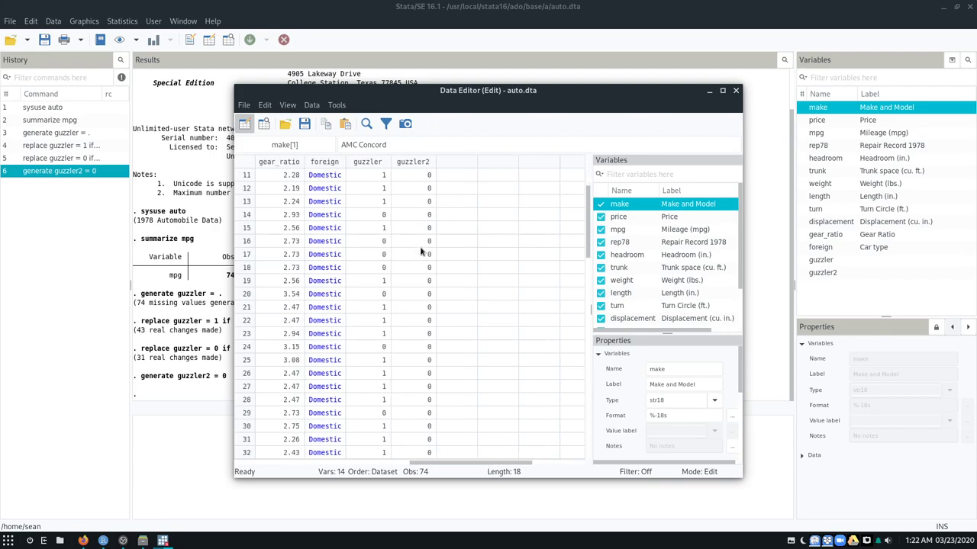
{"action": "scroll", "scroll_direction": "down", "scroll_amount": 3}
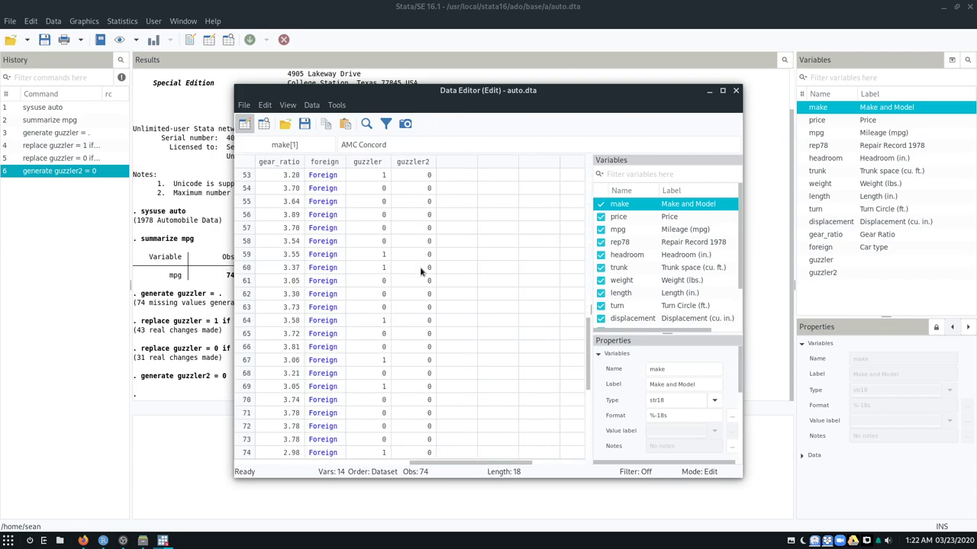
{"action": "left_click", "coordinate": [735, 90]}
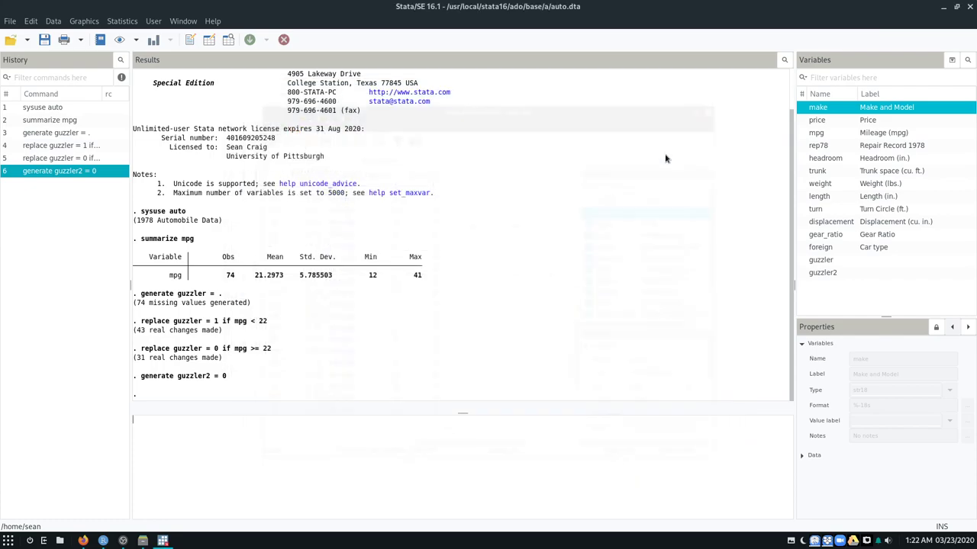
- Replace guzzler2 with 1 where mpg < 22
{"action": "type", "text": "replace guzzler2 = 1"}
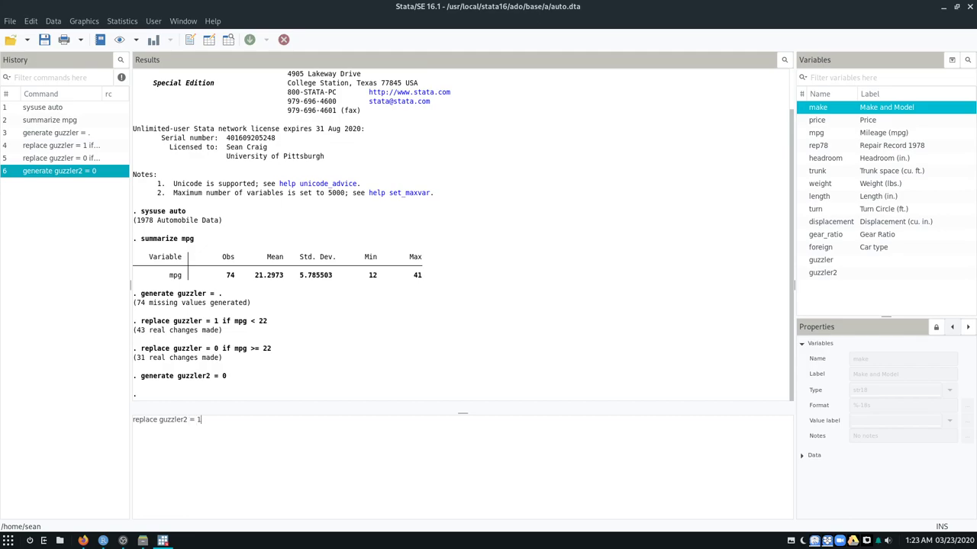
{"action": "type", "text": "if mpg <"}
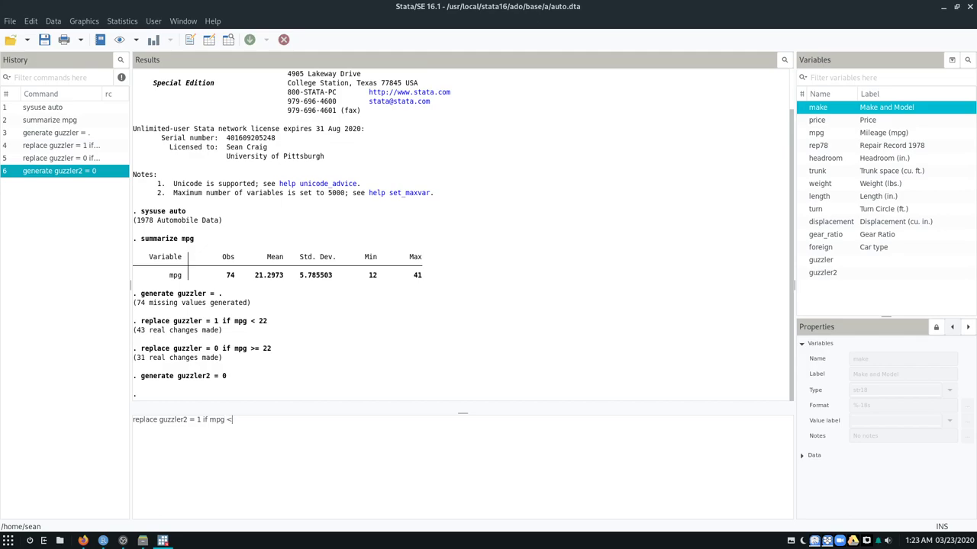
{"action": "type", "text": "22"}
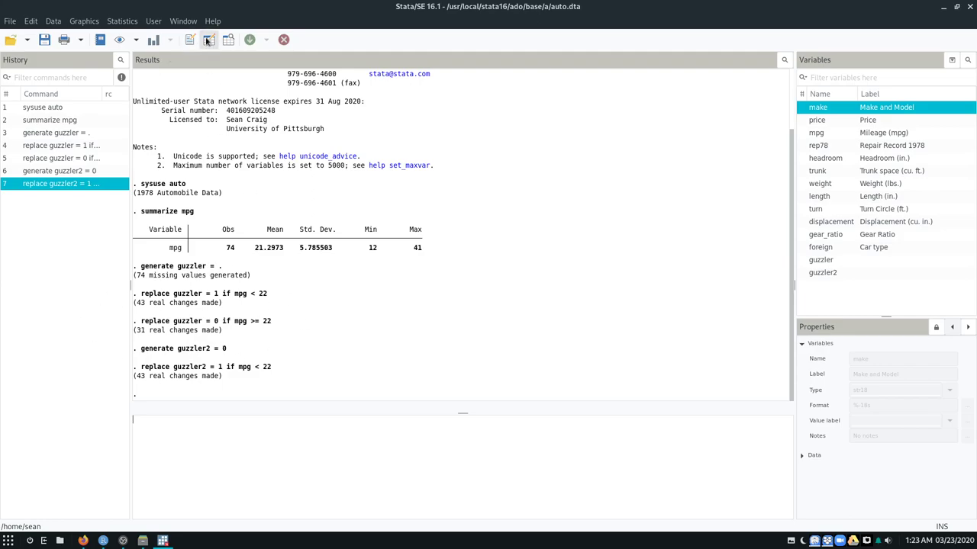
- Browse the data to check guzzler2 matches guzzler, then close the Data Editor
{"action": "left_click", "coordinate": [208, 39]}
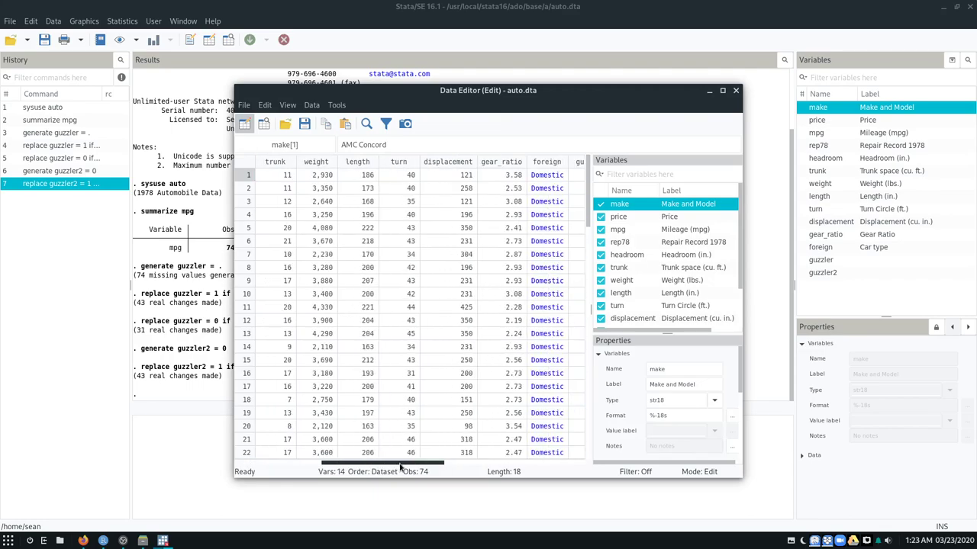
{"action": "scroll", "scroll_direction": "right", "scroll_amount": 3}
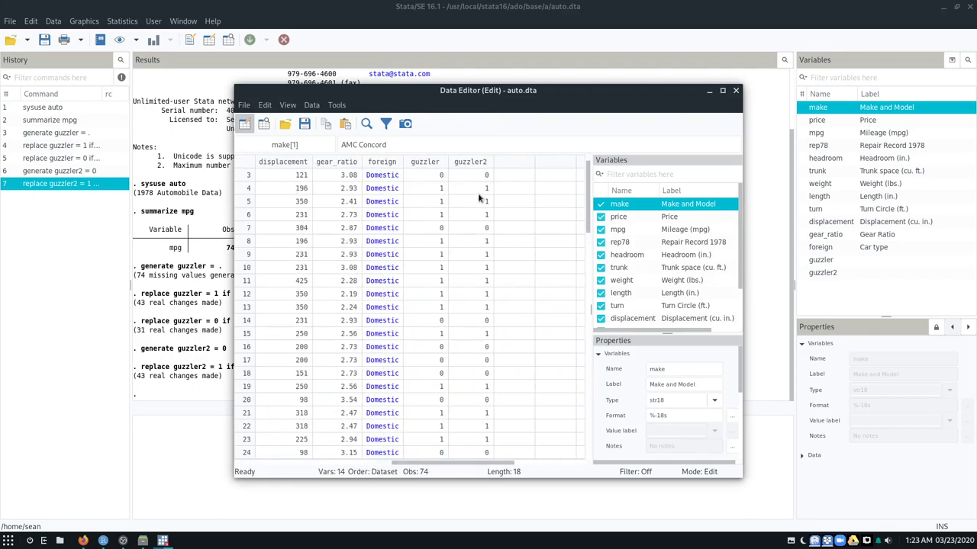
{"action": "scroll", "scroll_direction": "down", "scroll_amount": 3}
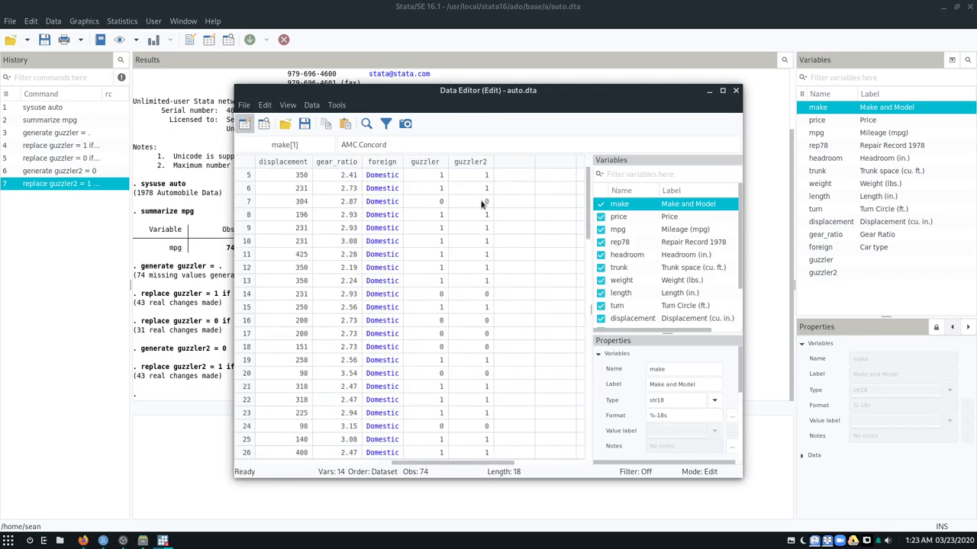
{"action": "scroll", "scroll_direction": "down", "scroll_amount": 3}
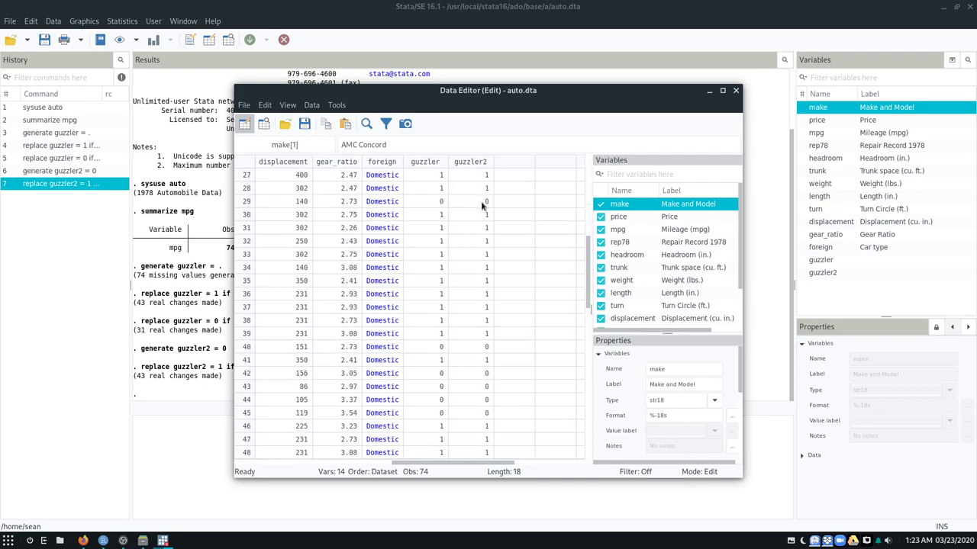
{"action": "scroll", "scroll_direction": "down", "scroll_amount": 3}
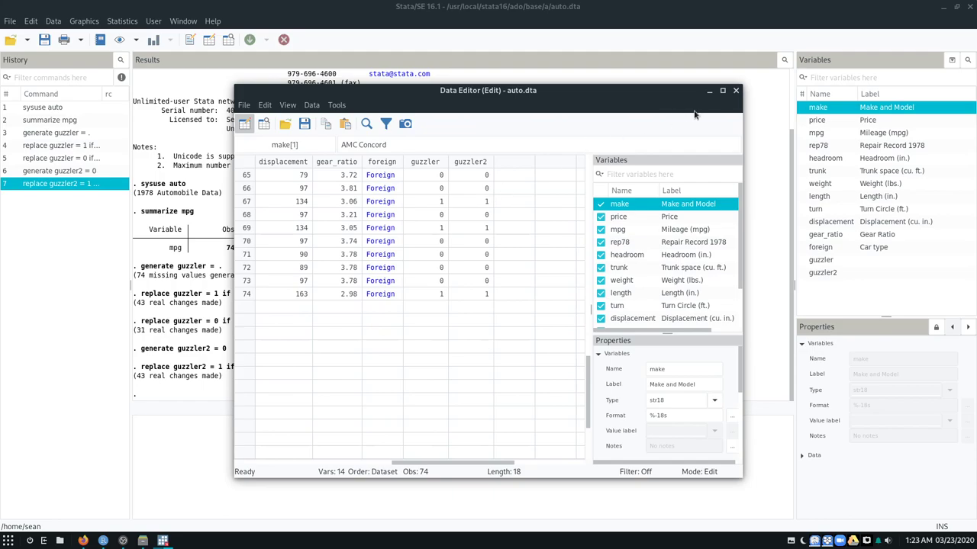
{"action": "left_click", "coordinate": [735, 90]}
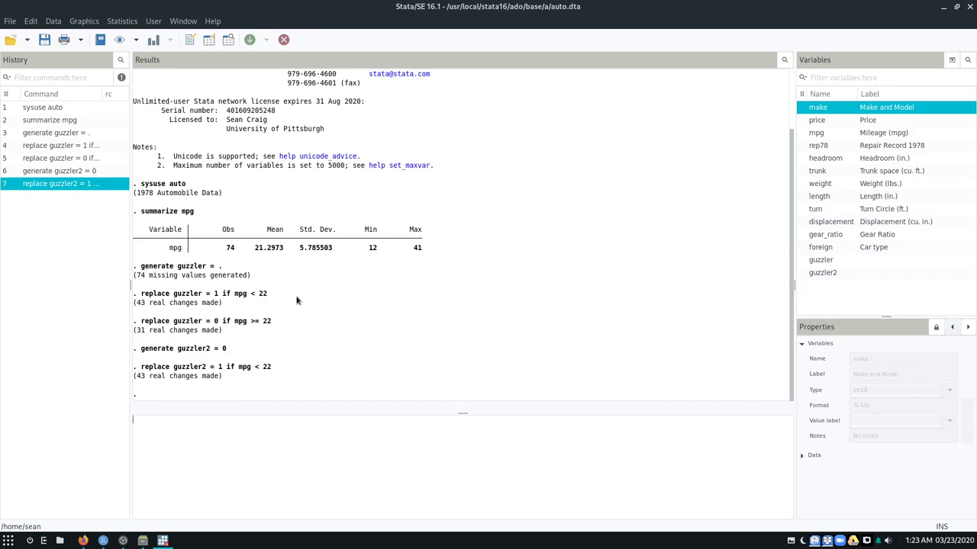
{"action": "mouse_move", "coordinate": [87, 282]}
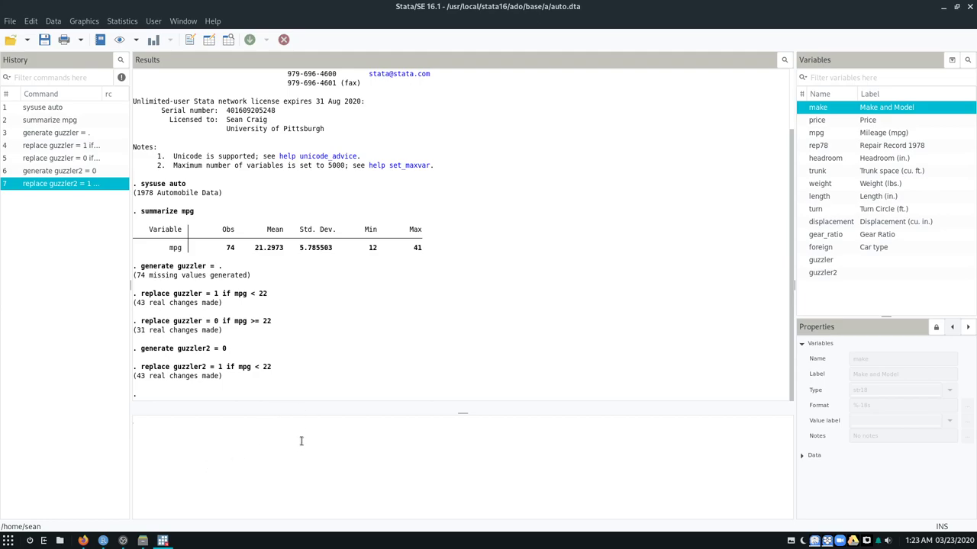
- Tabulate guzzler: 31 cars coded 0 and 43 coded 1
{"action": "type", "text": "tabula"}
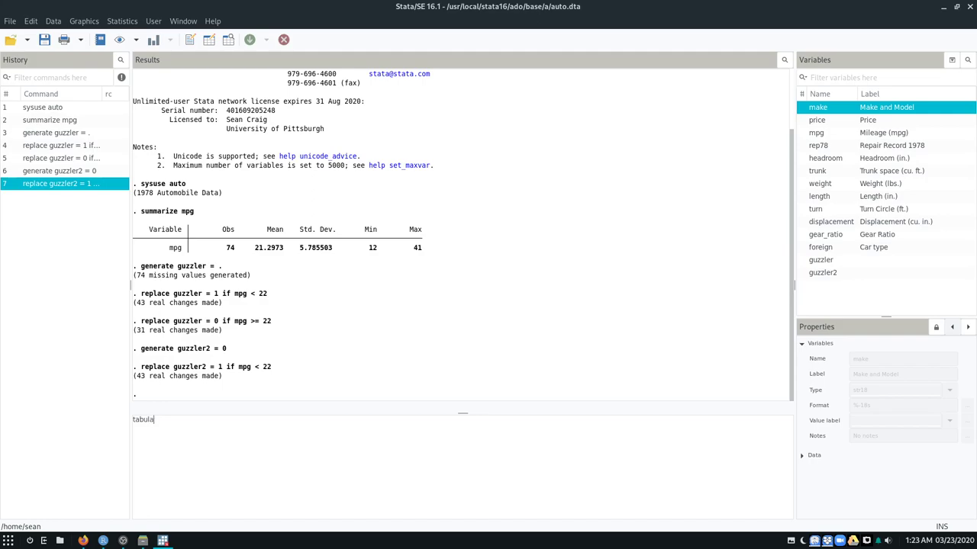
{"action": "type", "text": "te"}
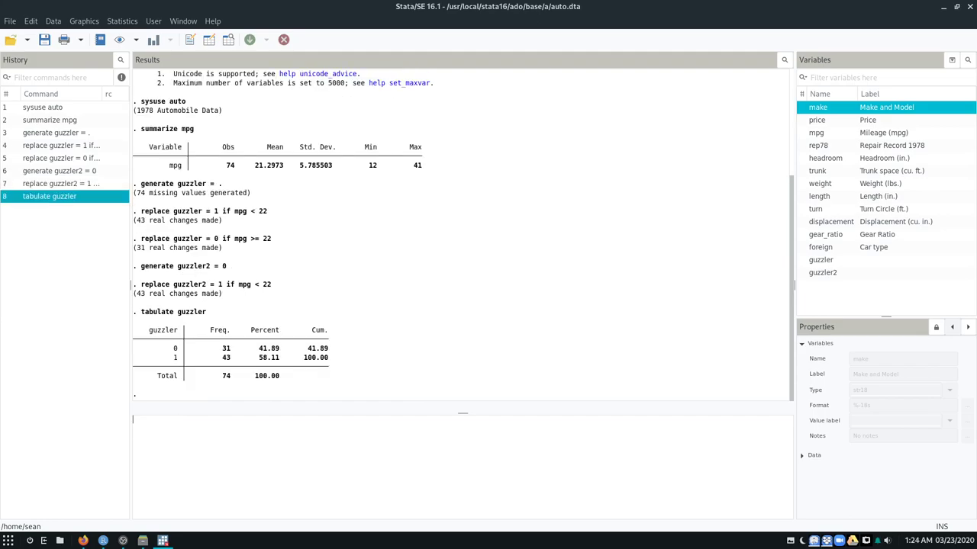
{"action": "mouse_move", "coordinate": [260, 311]}
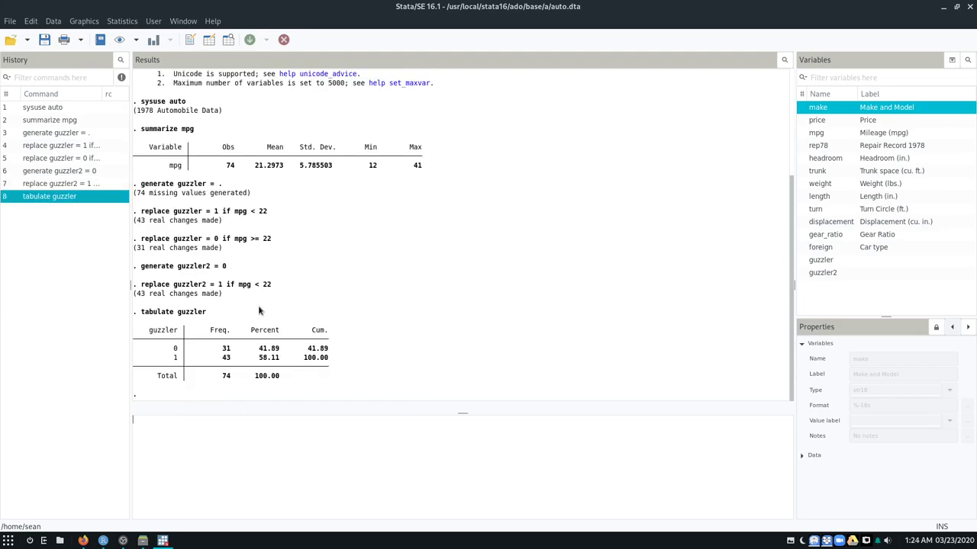
{"action": "mouse_move", "coordinate": [202, 362]}
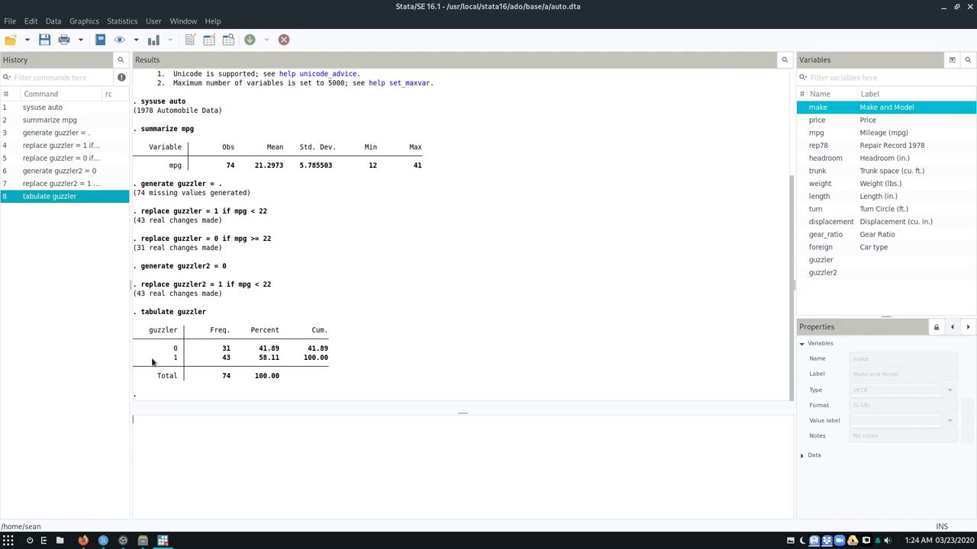
{"action": "mouse_move", "coordinate": [267, 366]}
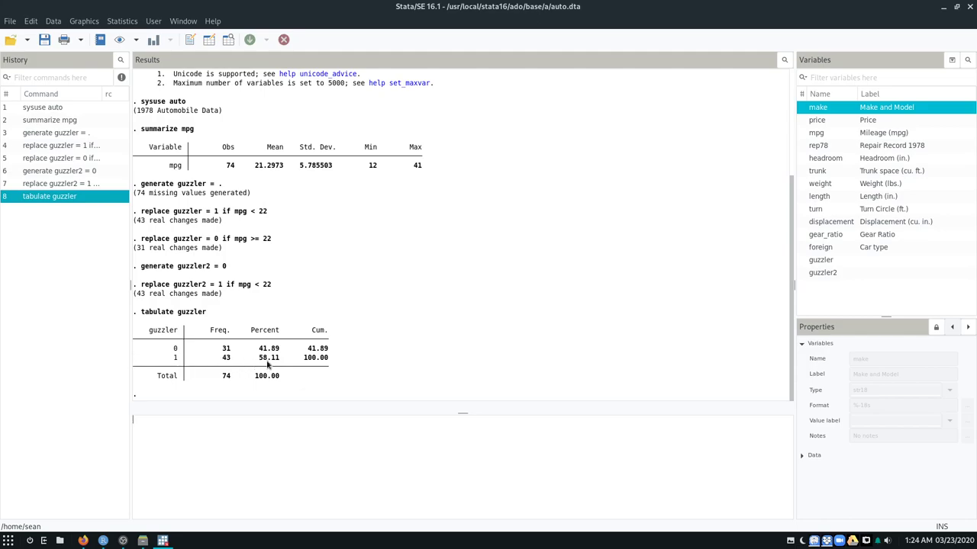
{"action": "mouse_move", "coordinate": [406, 362]}
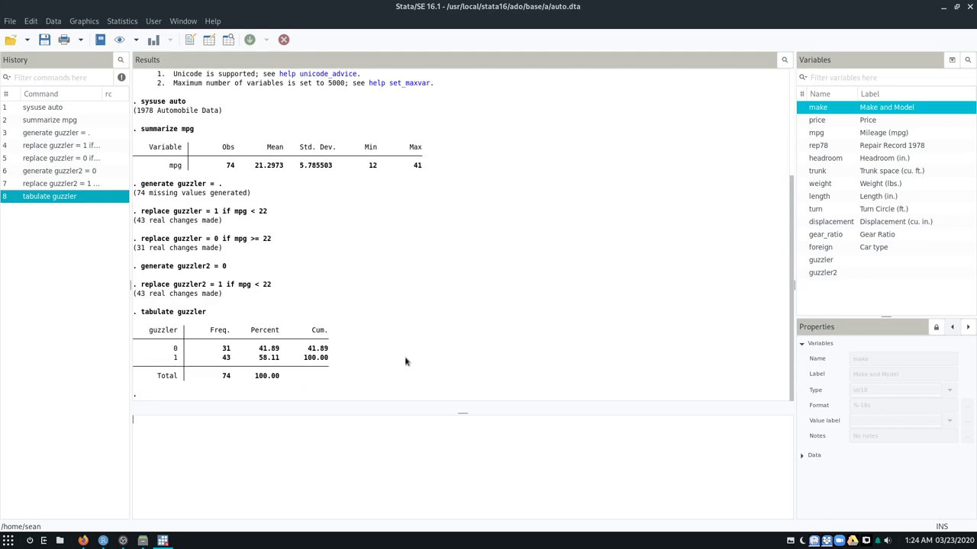
{"action": "mouse_move", "coordinate": [306, 366]}
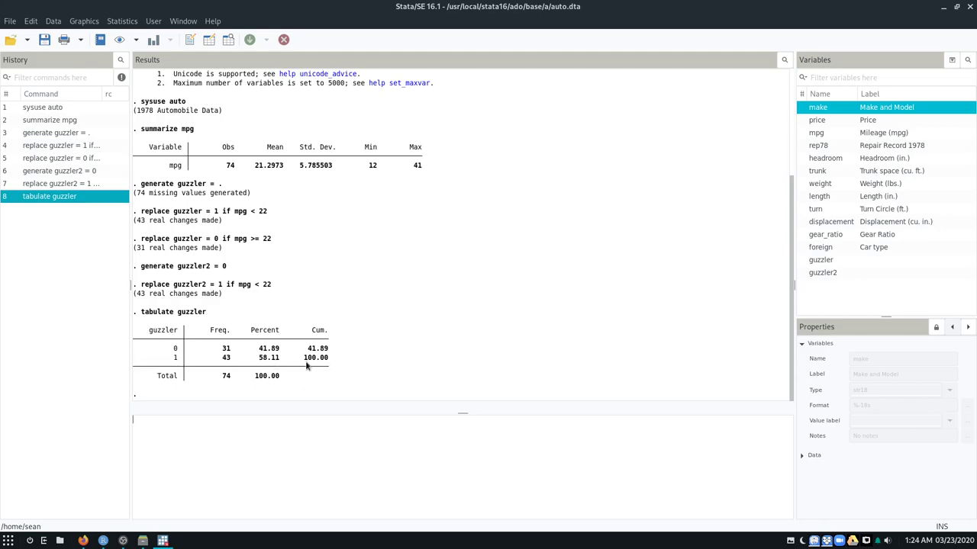
{"action": "mouse_move", "coordinate": [188, 364]}
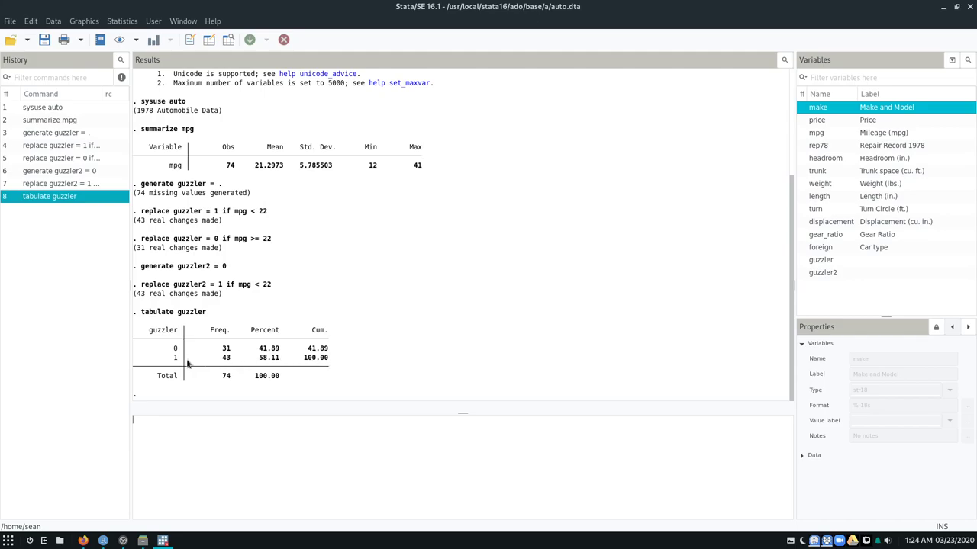
{"action": "mouse_move", "coordinate": [300, 369]}
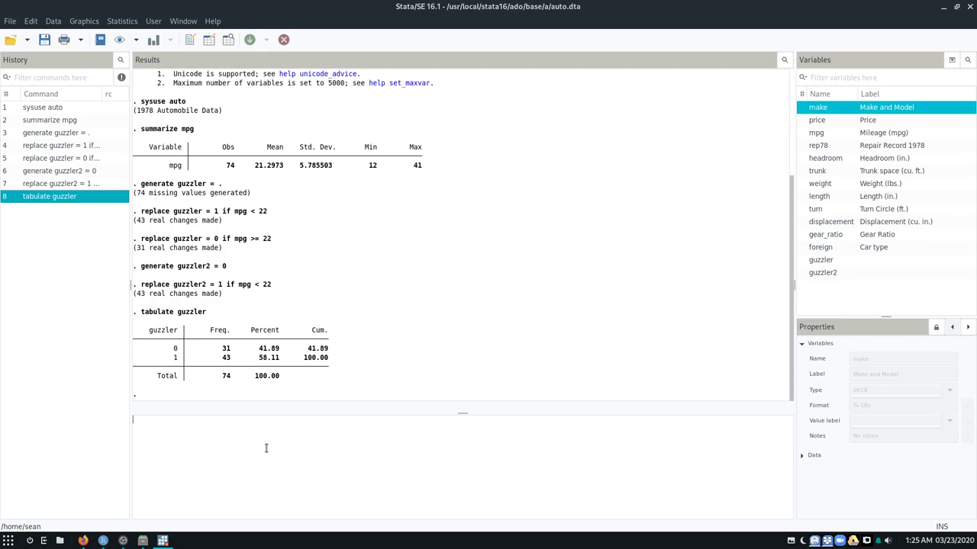
- Generate a new variable efficiency set to missing (.) for all 74 cars
{"action": "type", "text": "gener"}
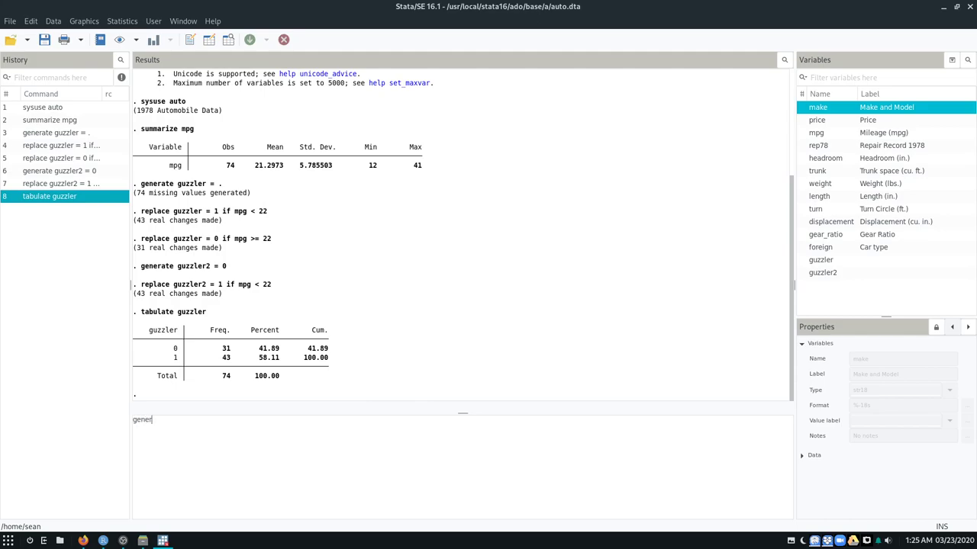
{"action": "type", "text": "ate"}
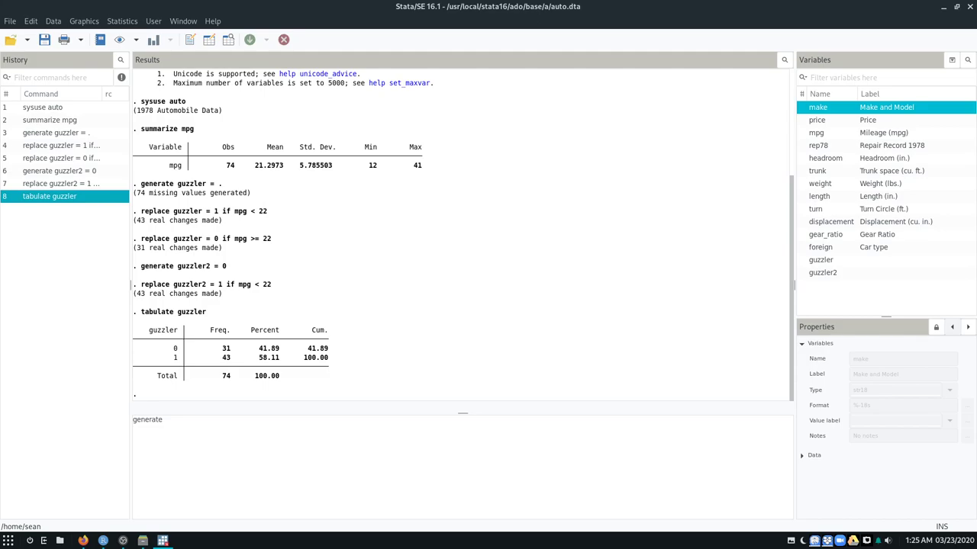
{"action": "type", "text": "efficiency"}
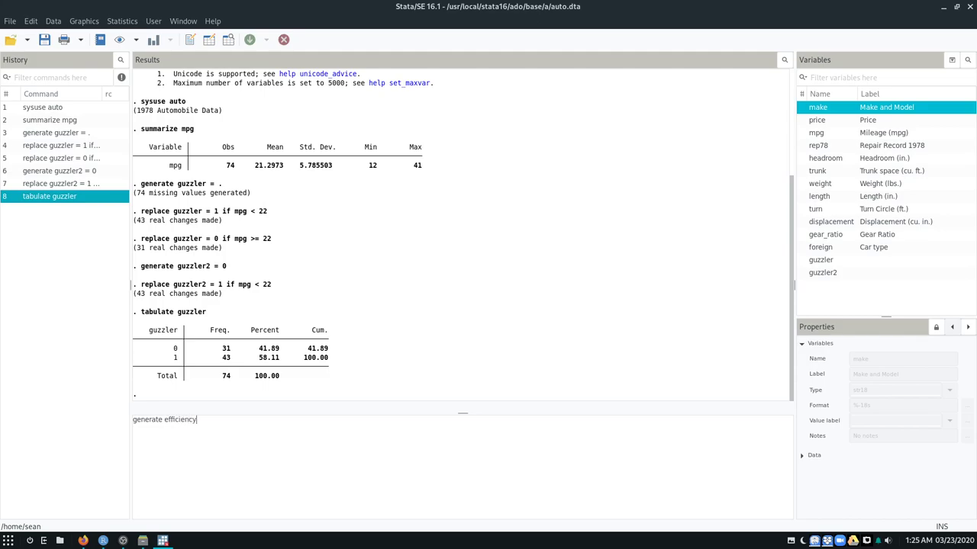
{"action": "type", "text": "="}
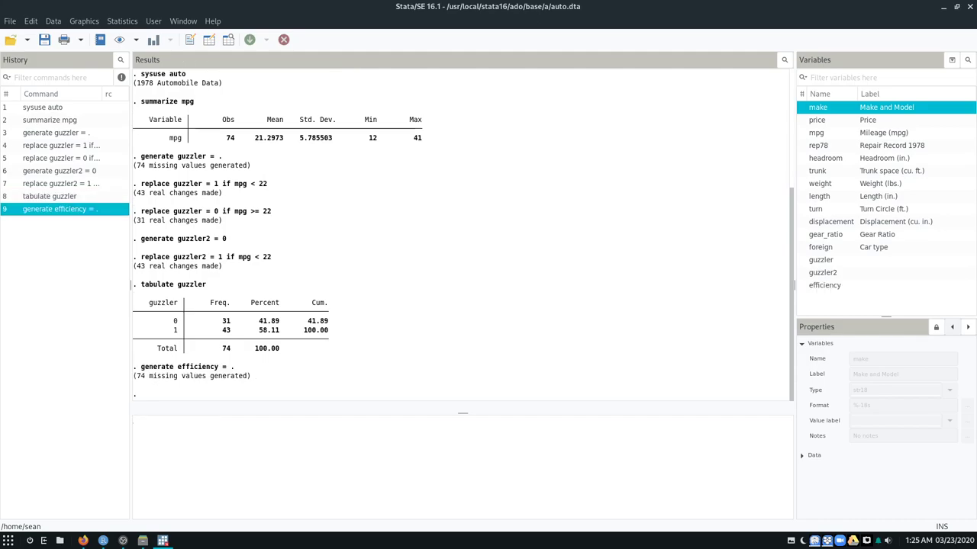
- Replace efficiency with 1 for the 43 cars whose mpg is below 22
{"action": "type", "text": "replace"}
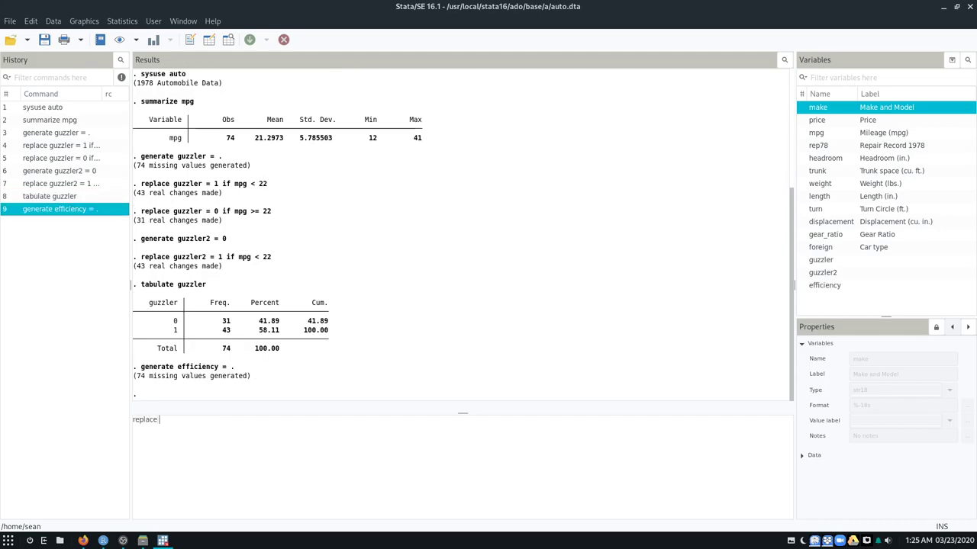
{"action": "type", "text": "efficiency ="}
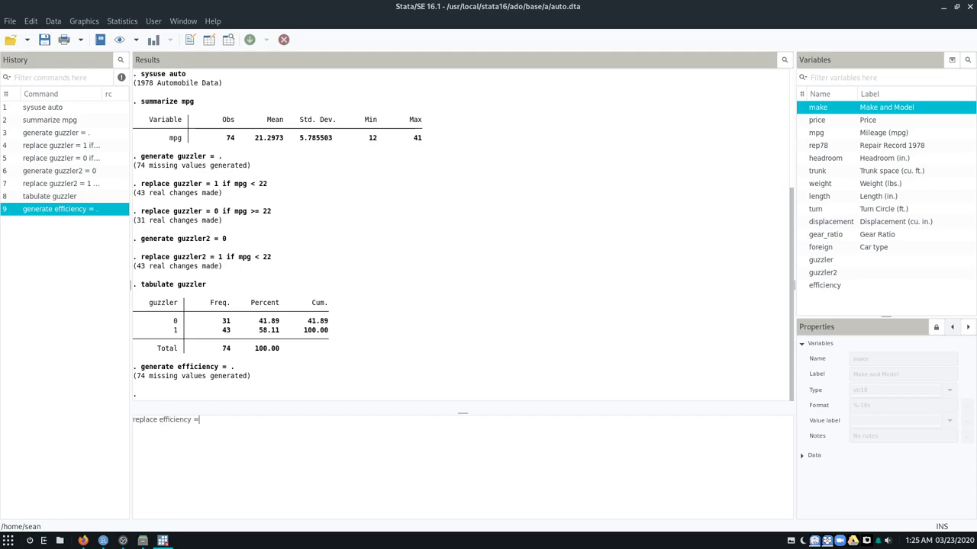
{"action": "type", "text": "1 if mpg"}
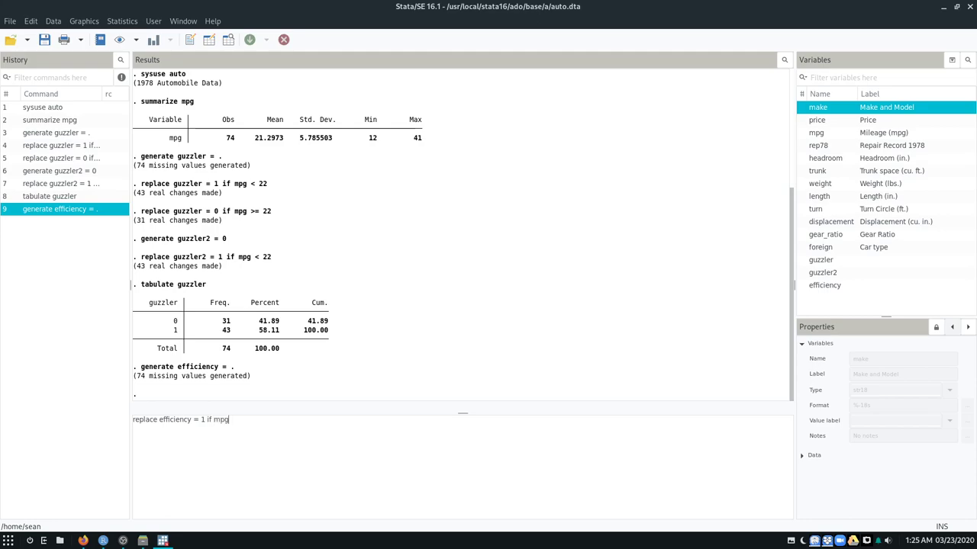
{"action": "type", "text": "<22"}
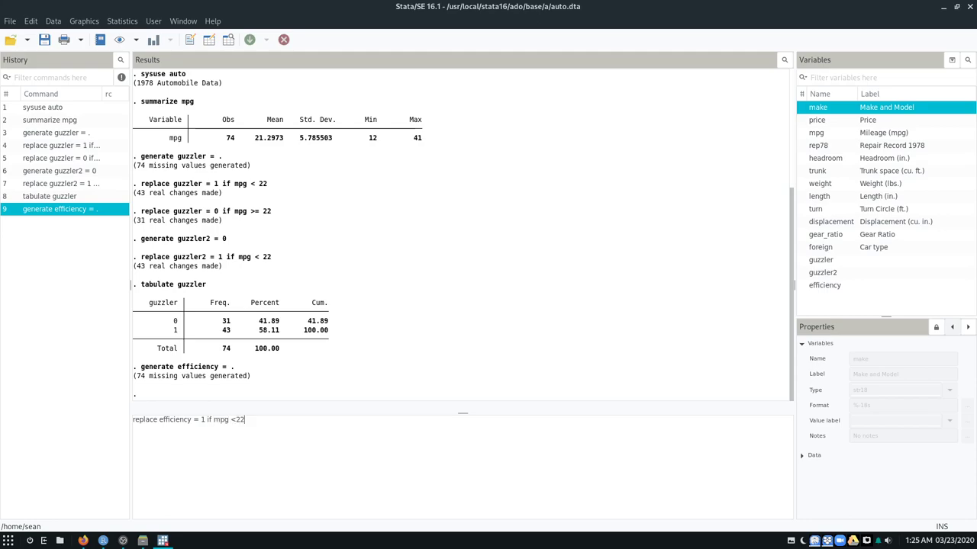
{"action": "key", "text": "Return"}
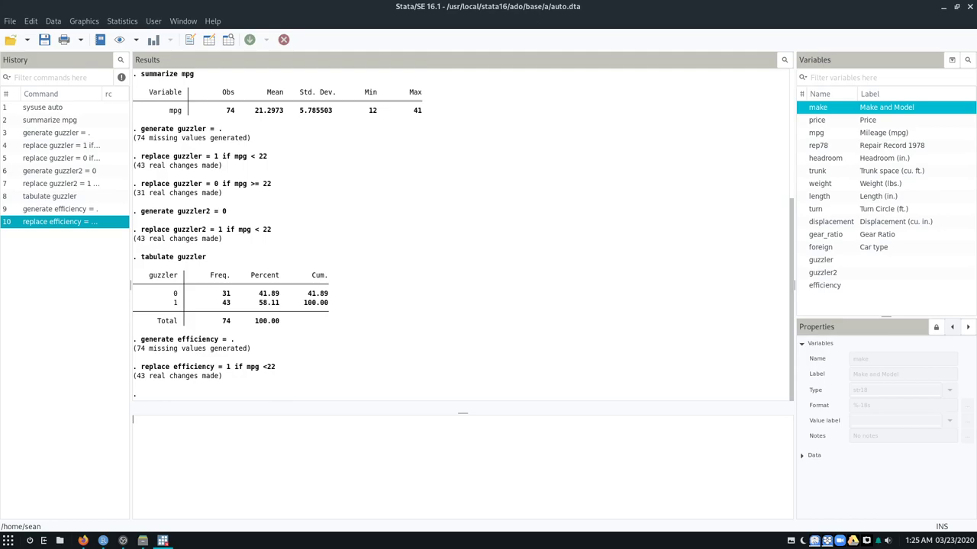
- Replace efficiency with 2 where mpg >= 22 & mpg < 30, covering 24 cars
{"action": "type", "text": "replace efficiency = 2 if mpg"}
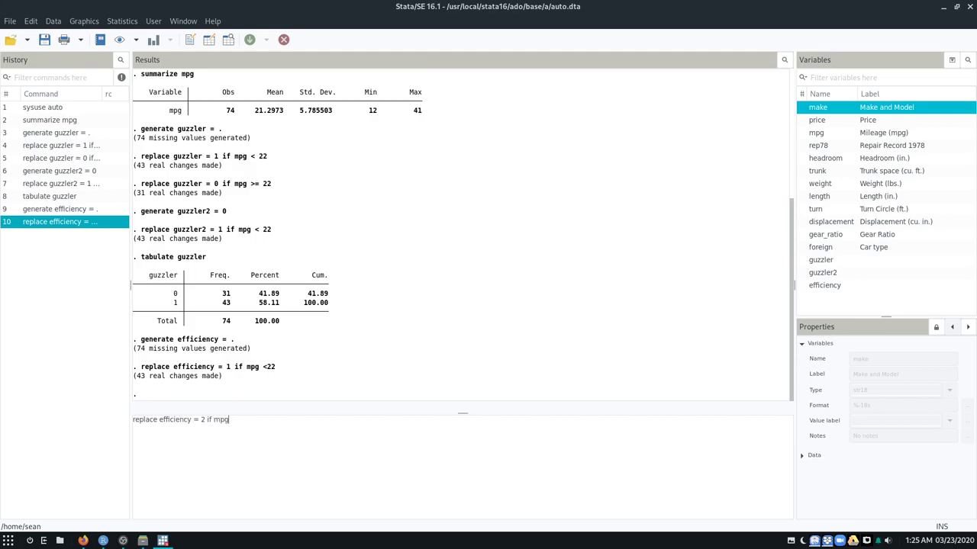
{"action": "type", "text": ">=22 &"}
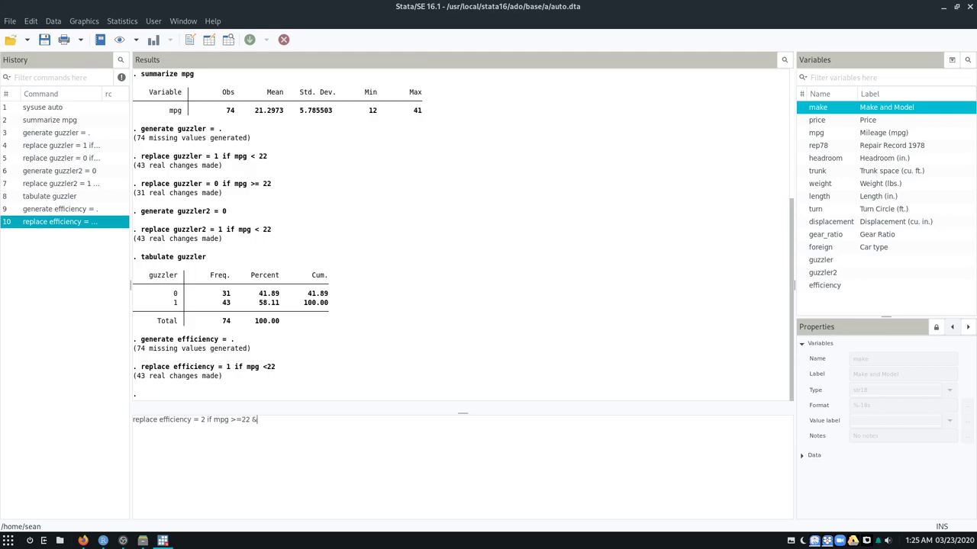
{"action": "left_click_drag", "start_coordinate": [257, 419], "coordinate": [234, 419]}
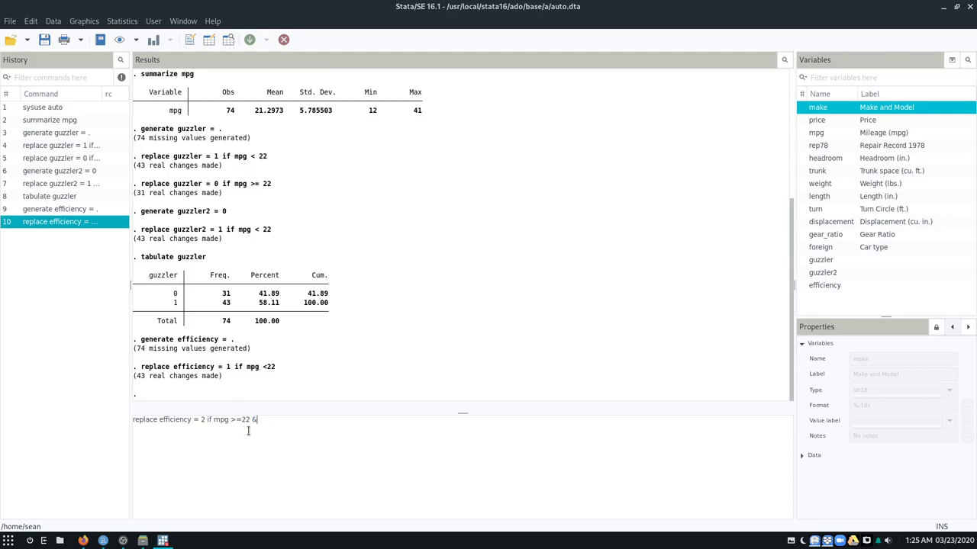
{"action": "type", "text": "mpg"}
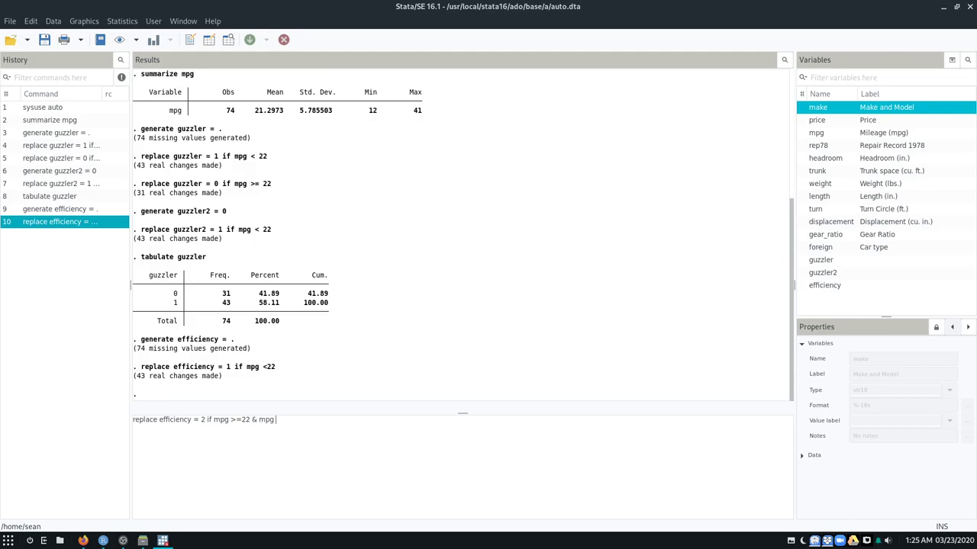
{"action": "type", "text": "<"}
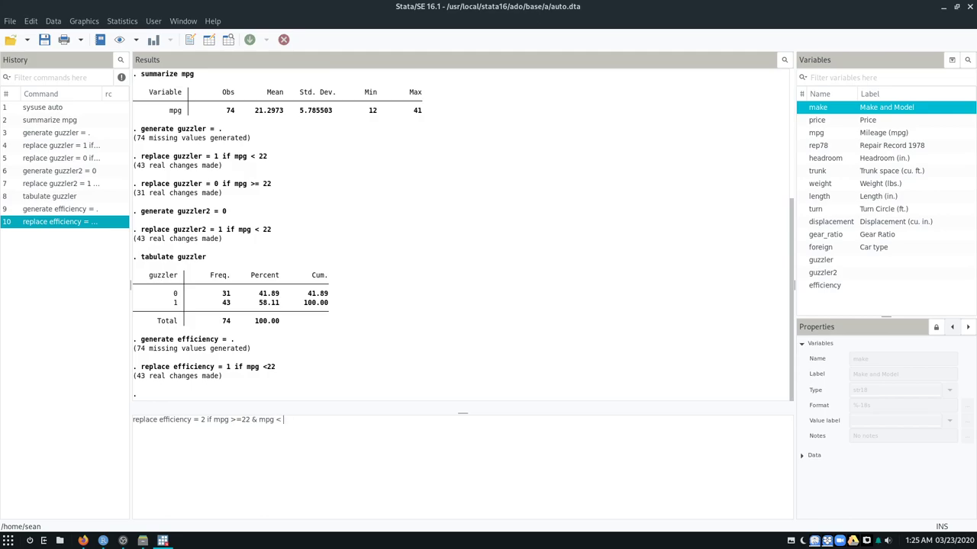
{"action": "type", "text": "3"}
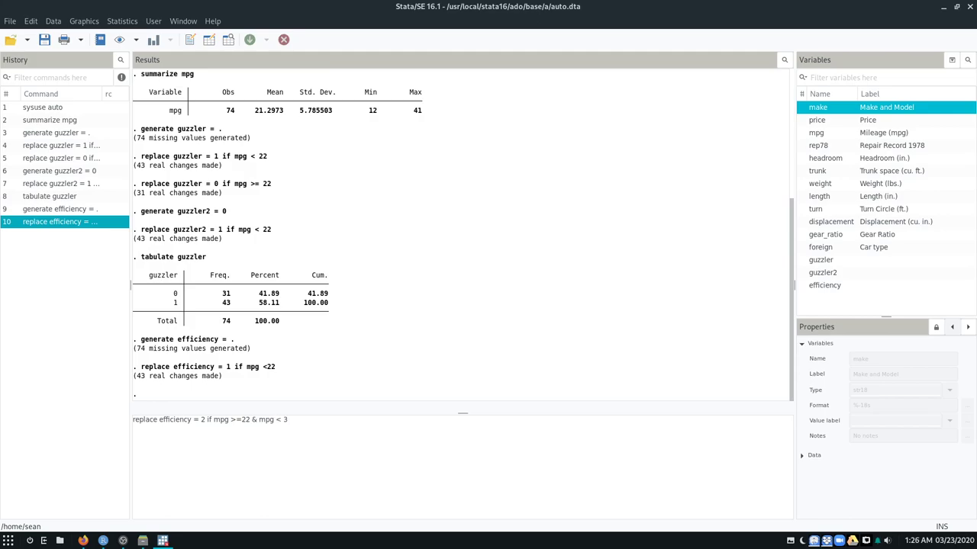
{"action": "type", "text": "0"}
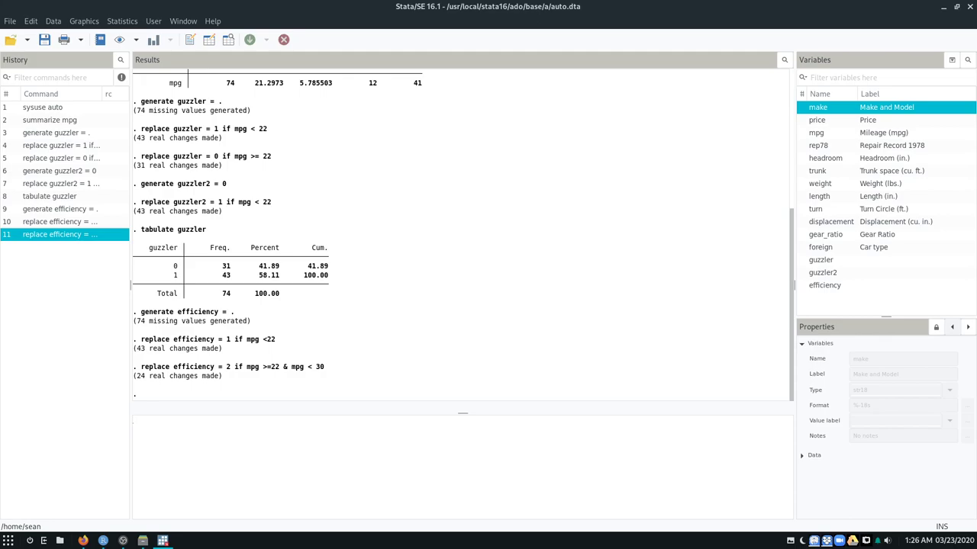
- Replace efficiency with 3 where mpg >= 30, coding the remaining 7 cars
{"action": "type", "text": "replace efficiency = 3 if mpg >"}
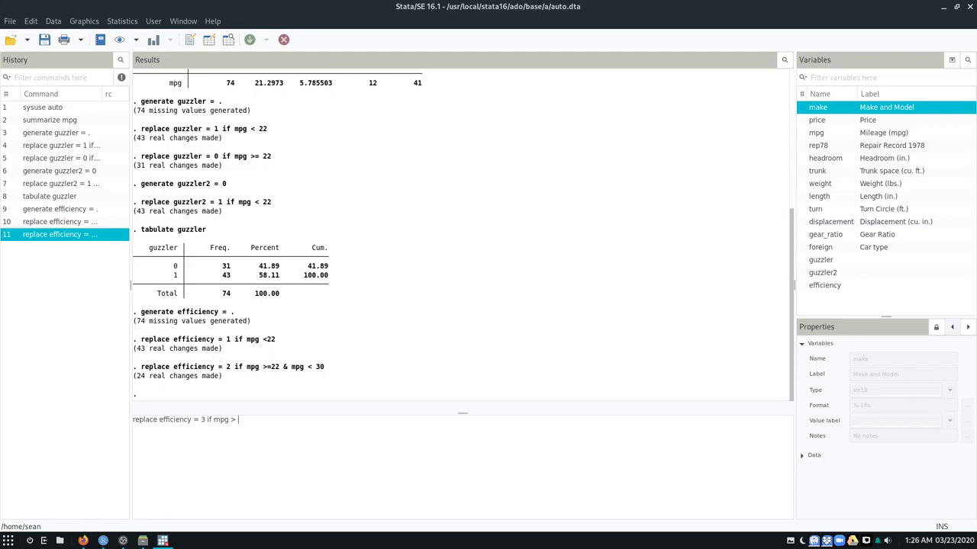
{"action": "type", "text": "= 30"}
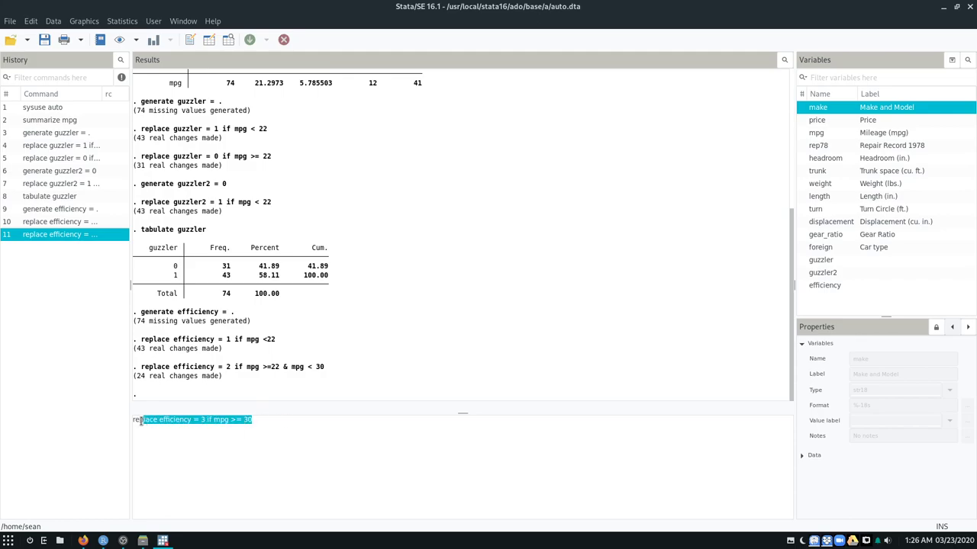
{"action": "left_click", "coordinate": [202, 419]}
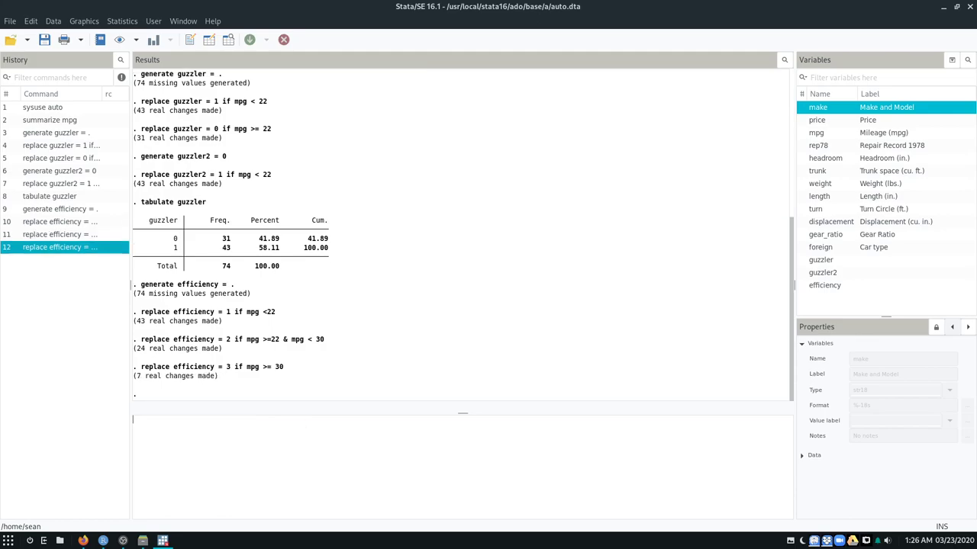
{"action": "mouse_move", "coordinate": [164, 384]}
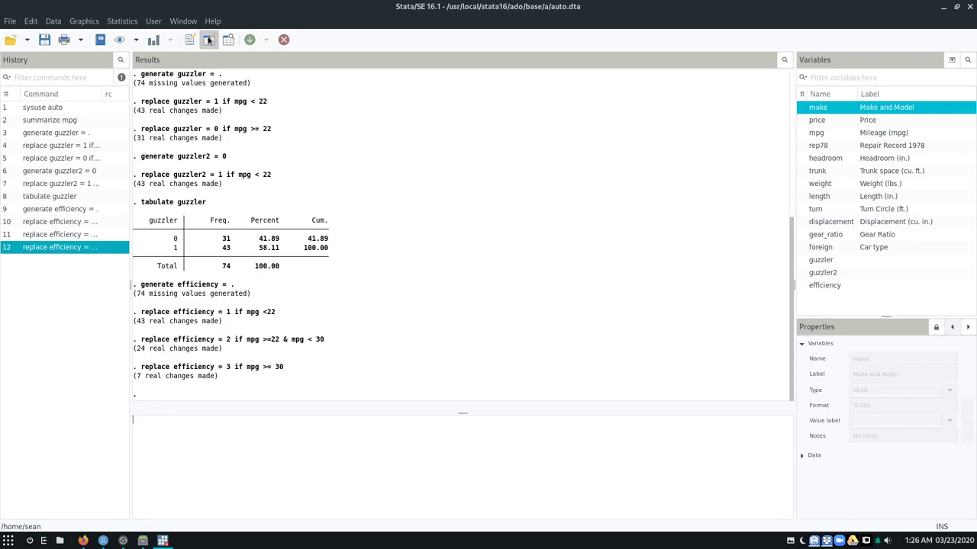
{"action": "left_click", "coordinate": [209, 40]}
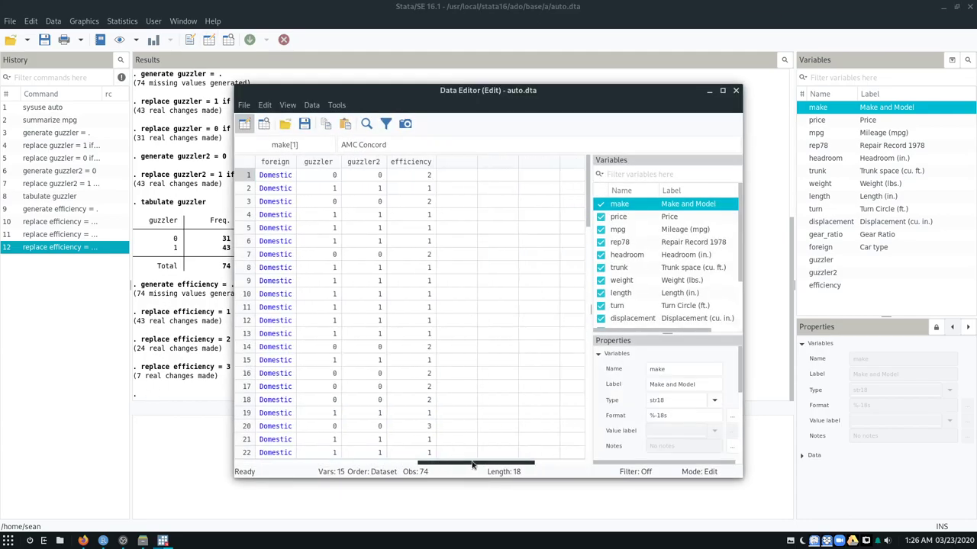
{"action": "scroll", "scroll_direction": "down", "scroll_amount": 3}
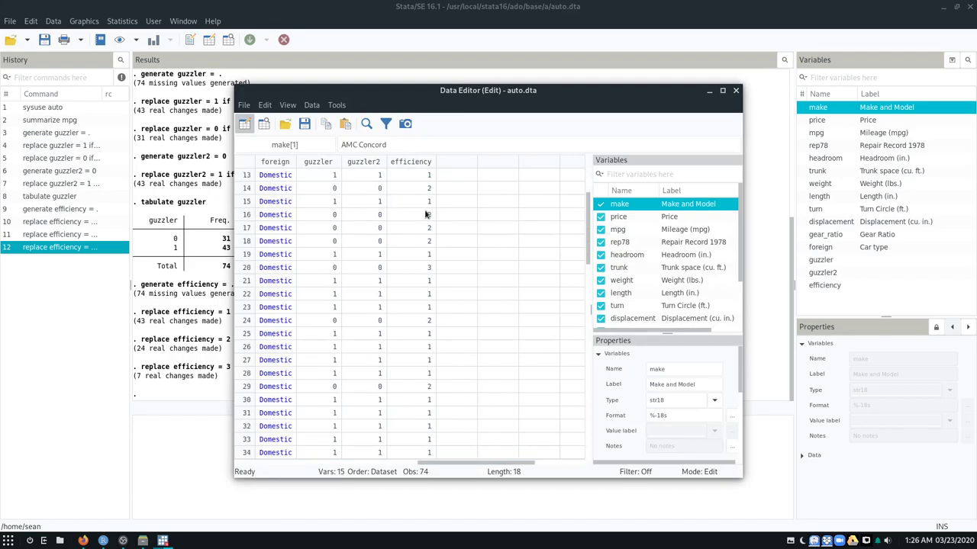
{"action": "scroll", "scroll_direction": "down", "scroll_amount": 3}
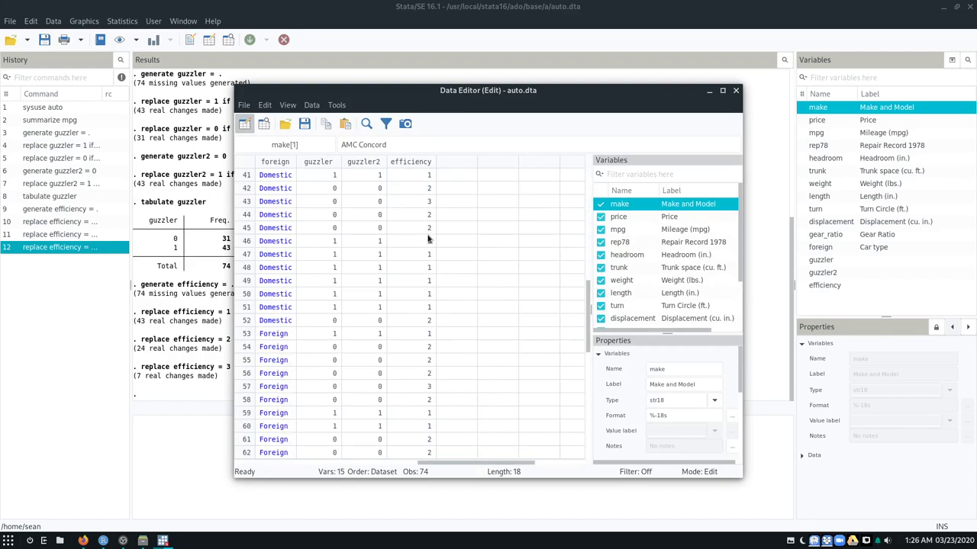
{"action": "scroll", "scroll_direction": "down", "scroll_amount": 3}
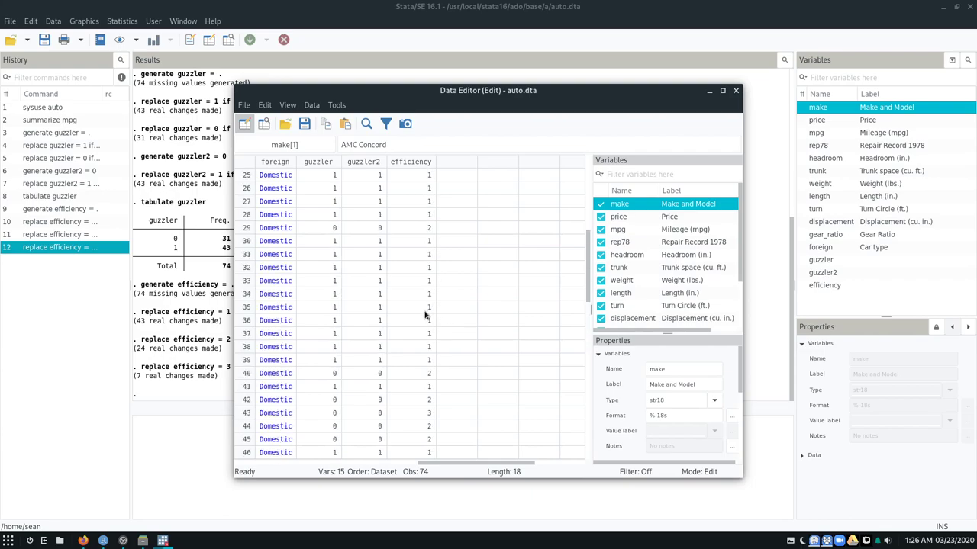
{"action": "scroll", "scroll_direction": "down", "scroll_amount": 3}
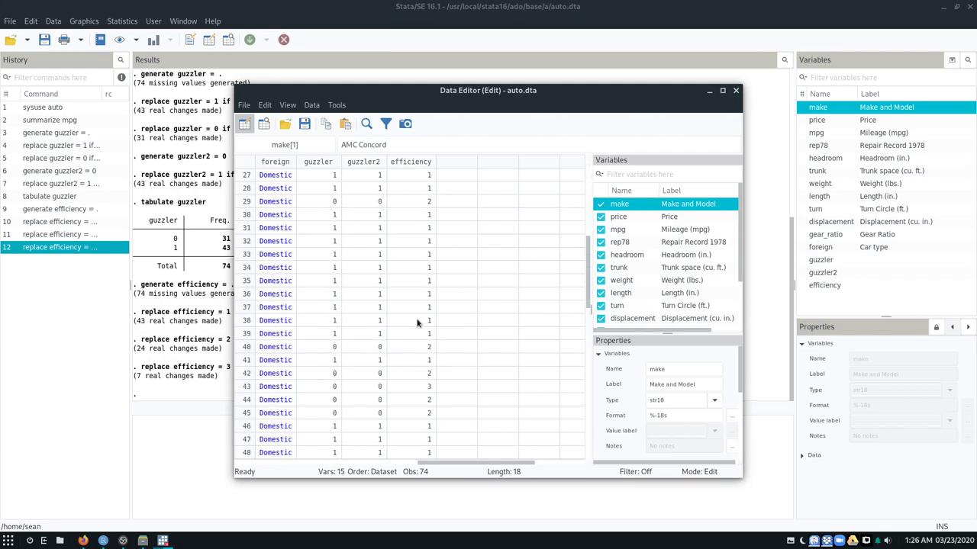
{"action": "scroll", "scroll_direction": "down", "scroll_amount": 3}
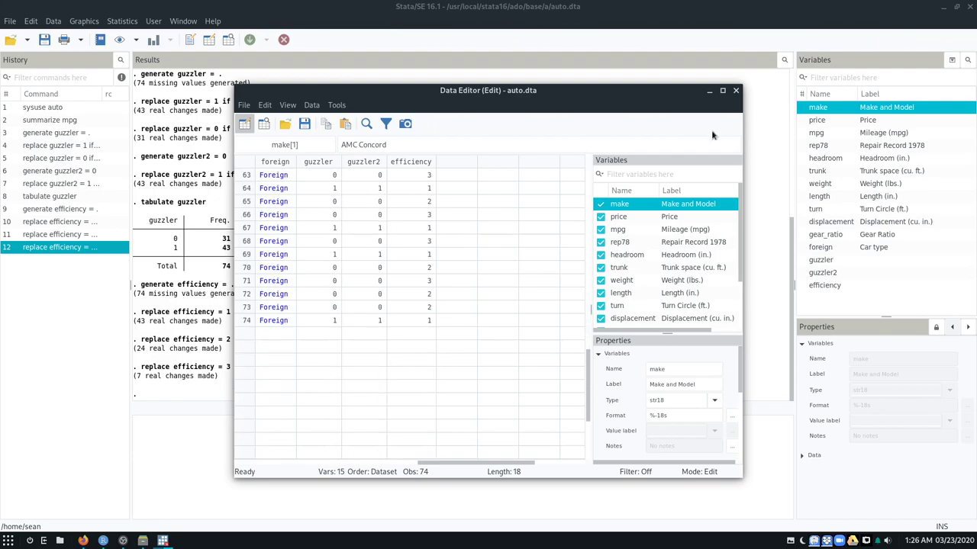
{"action": "left_click", "coordinate": [734, 90]}
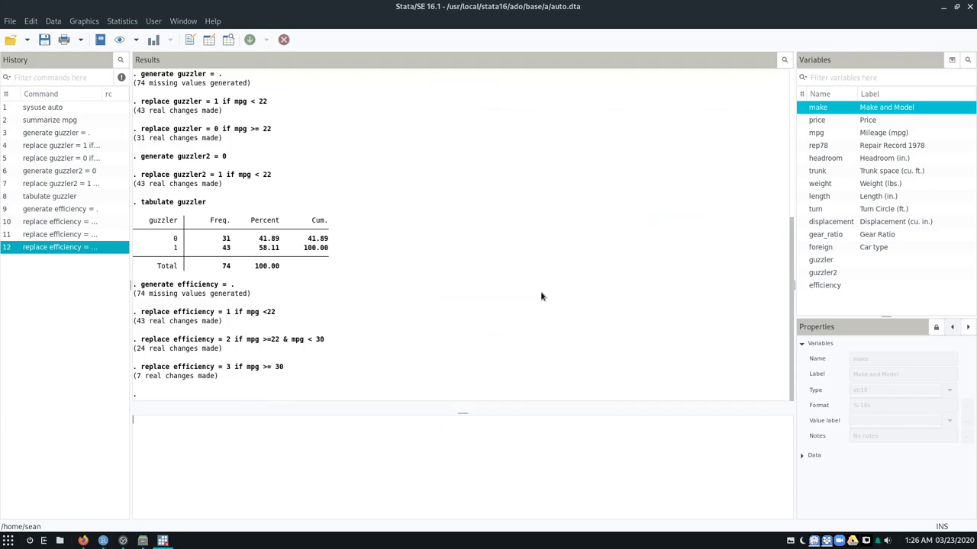
- Tabulate efficiency, showing frequencies 43, 24 and 7 across its three levels
{"action": "type", "text": "tabulate"}
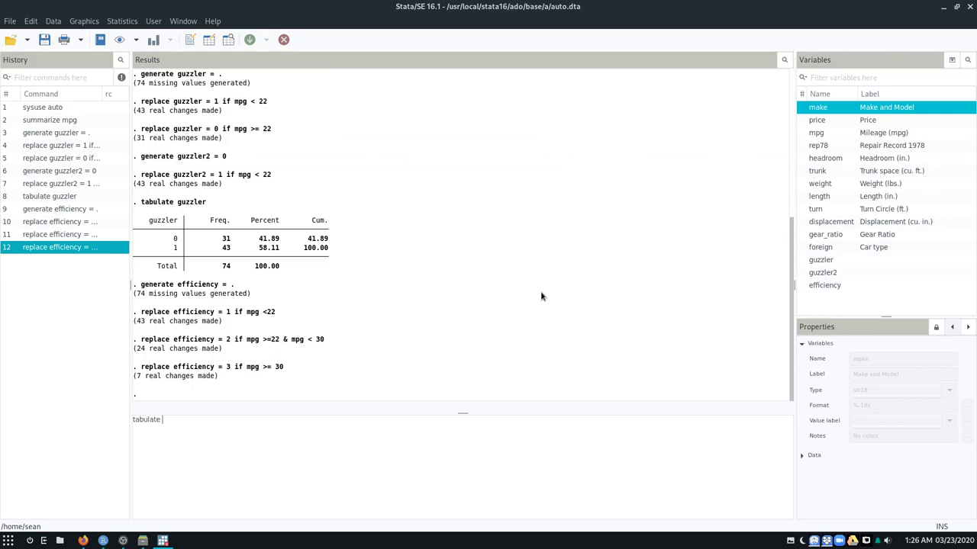
{"action": "type", "text": "efficiency"}
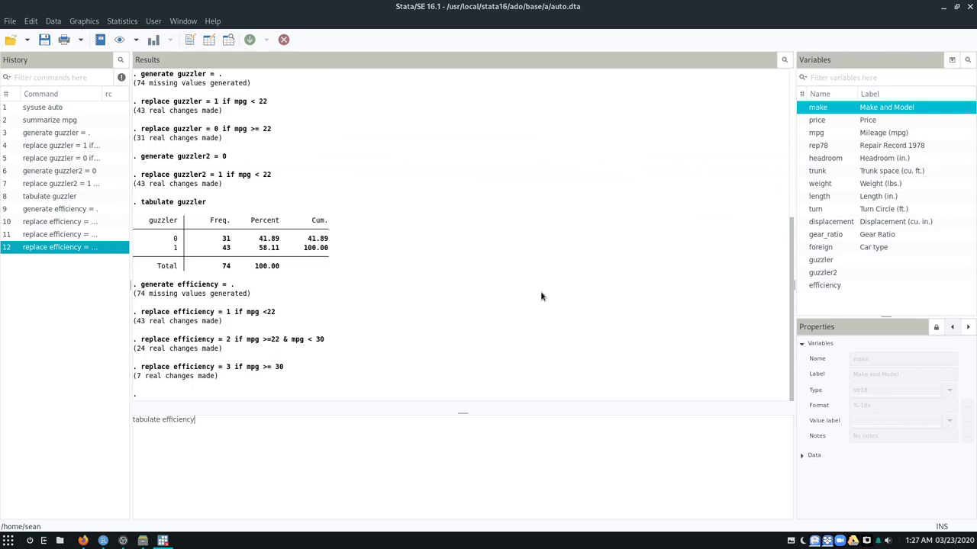
{"action": "key", "text": "Return"}
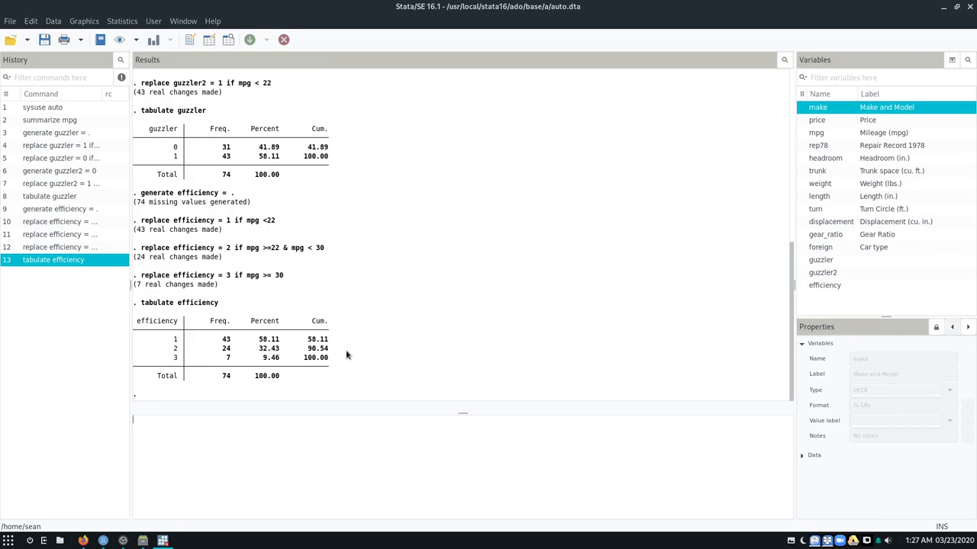
{"action": "mouse_move", "coordinate": [183, 357]}
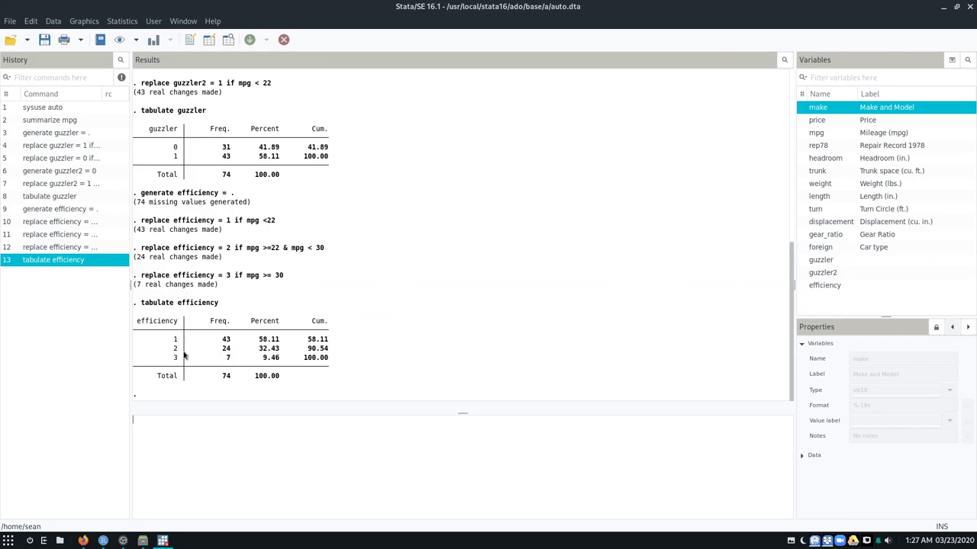
{"action": "mouse_move", "coordinate": [363, 357]}
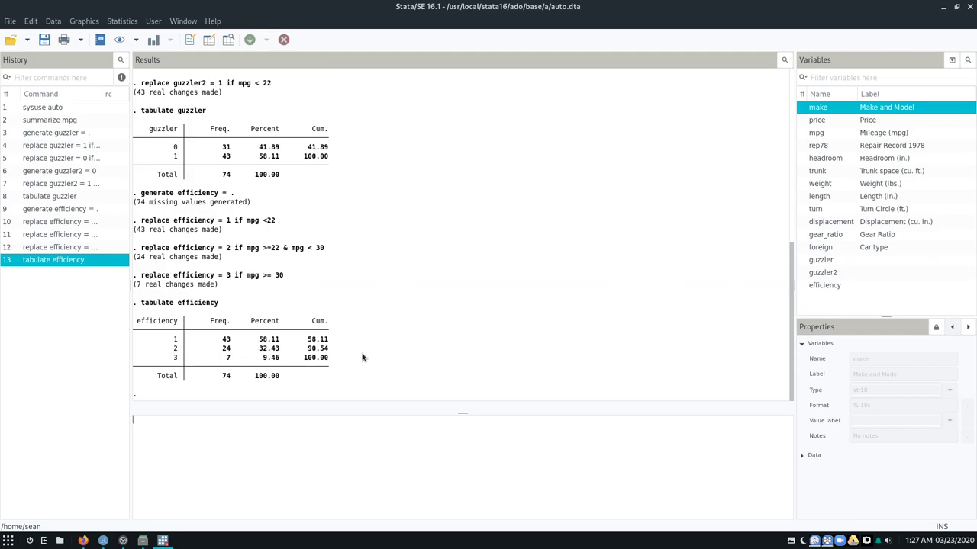
{"action": "mouse_move", "coordinate": [195, 363]}
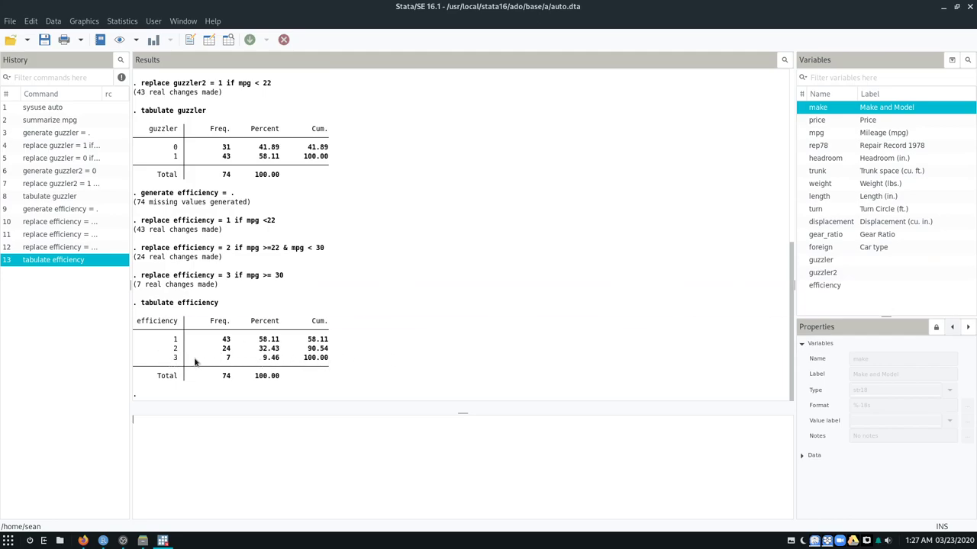
{"action": "mouse_move", "coordinate": [397, 366]}
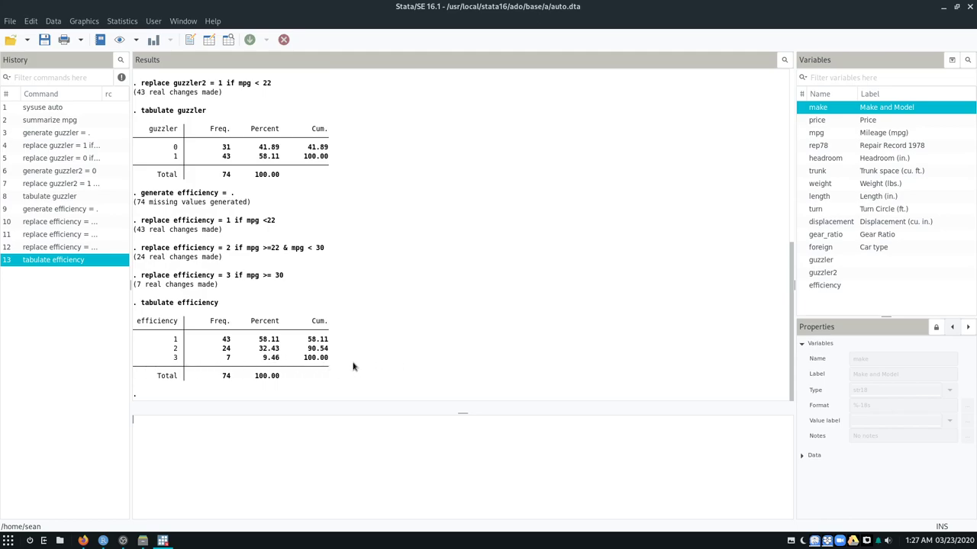
{"action": "mouse_move", "coordinate": [350, 376]}
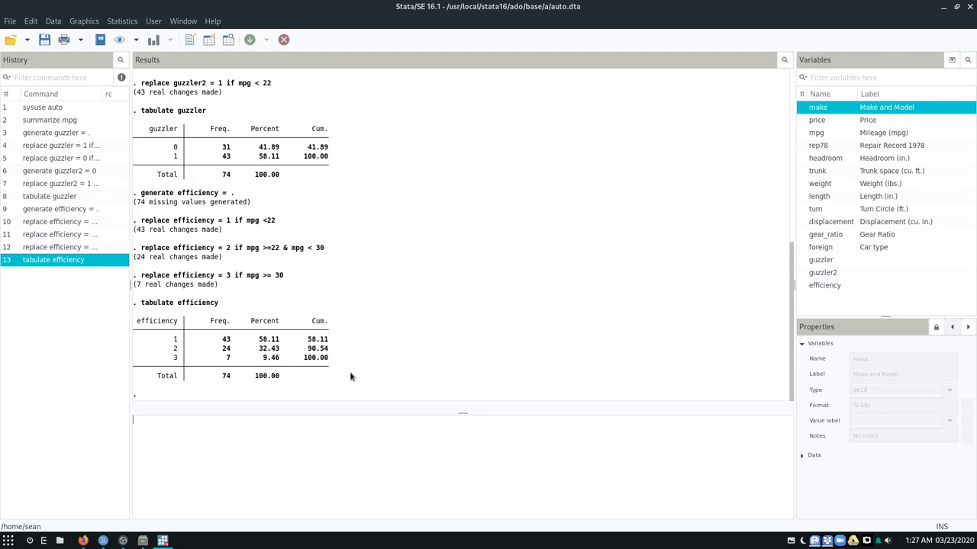
{"action": "mouse_move", "coordinate": [321, 437]}
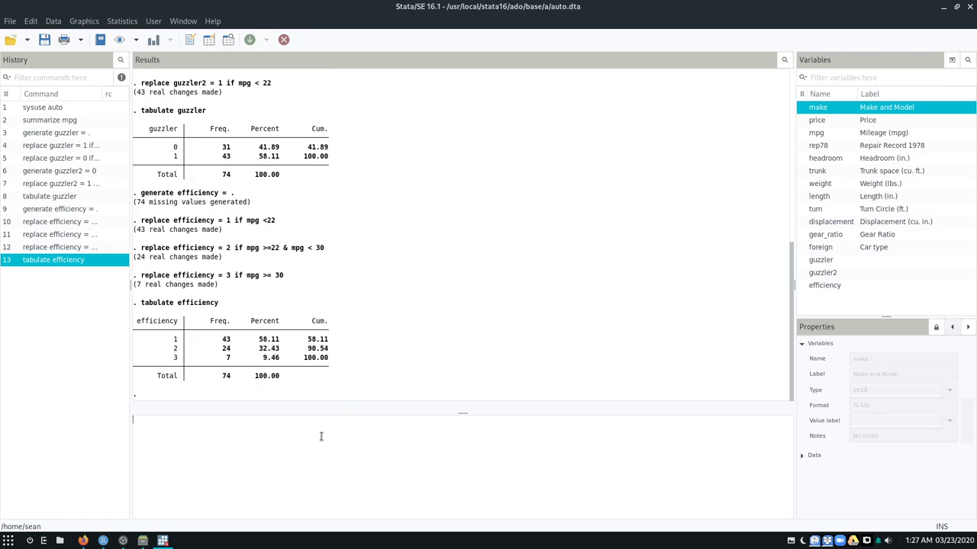
- Draw a discrete histogram of efficiency, review it, and close the Graph window
{"action": "type", "text": "histogram"}
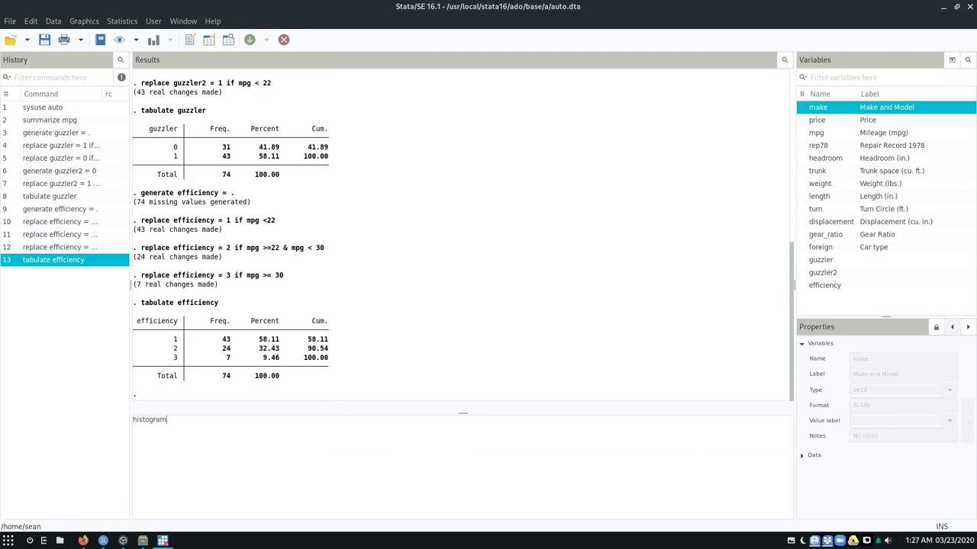
{"action": "type", "text": "efficiency"}
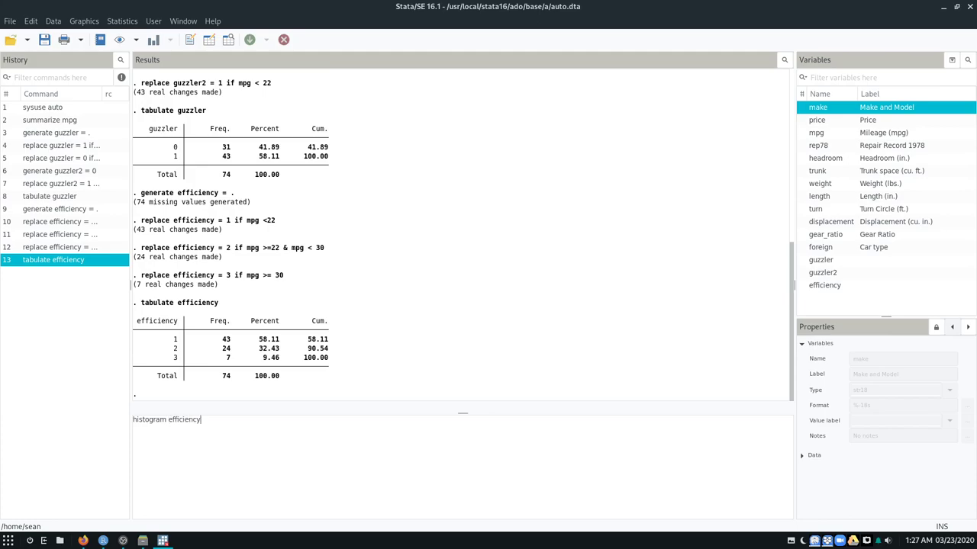
{"action": "type", "text": ", discrete"}
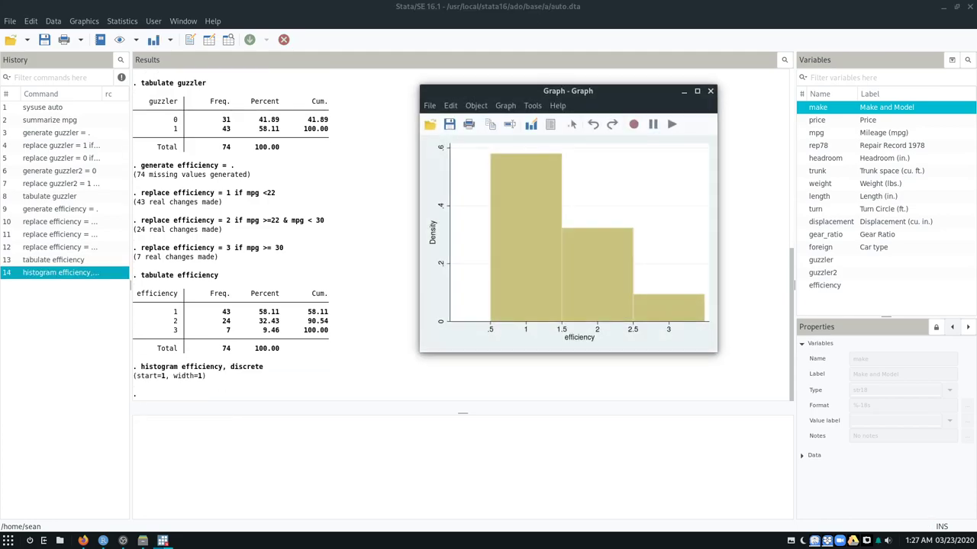
{"action": "mouse_move", "coordinate": [658, 309]}
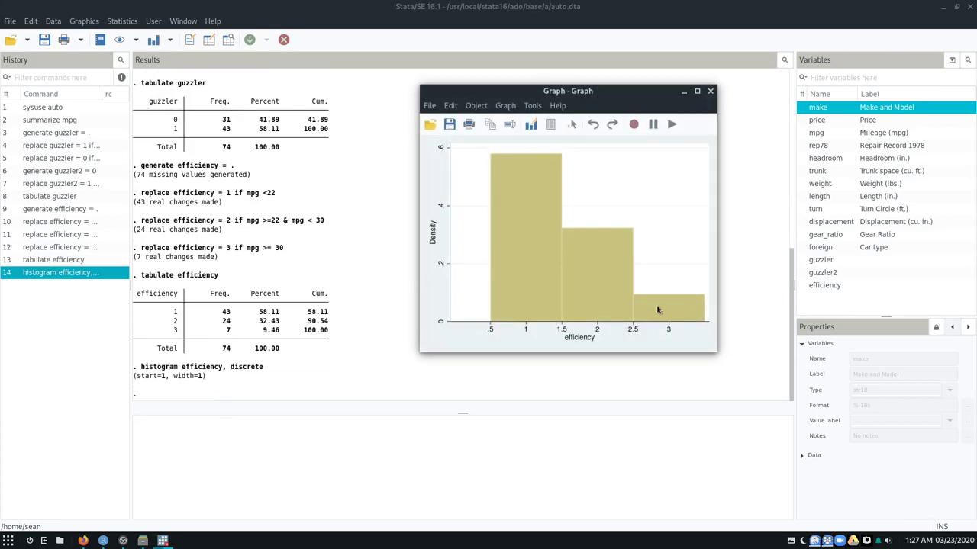
{"action": "mouse_move", "coordinate": [564, 185]}
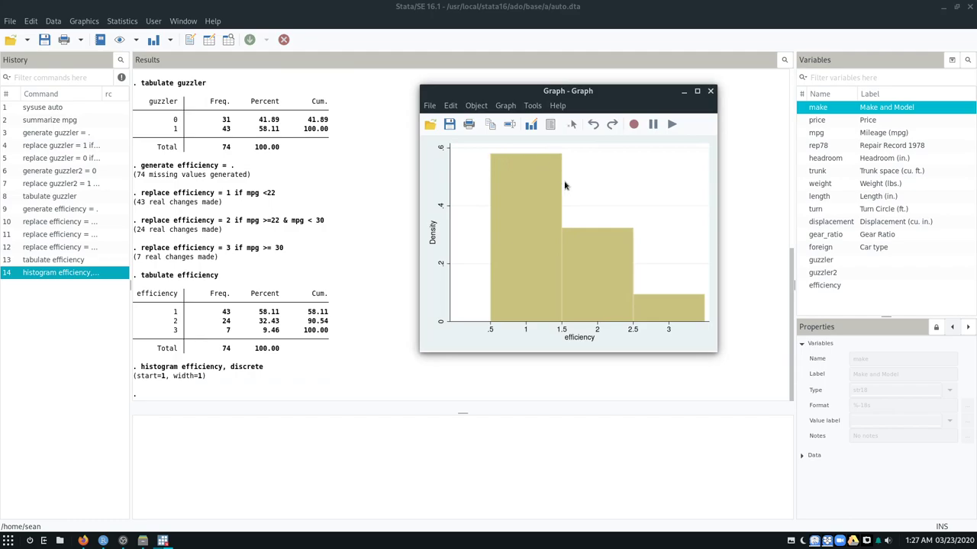
{"action": "mouse_move", "coordinate": [655, 302]}
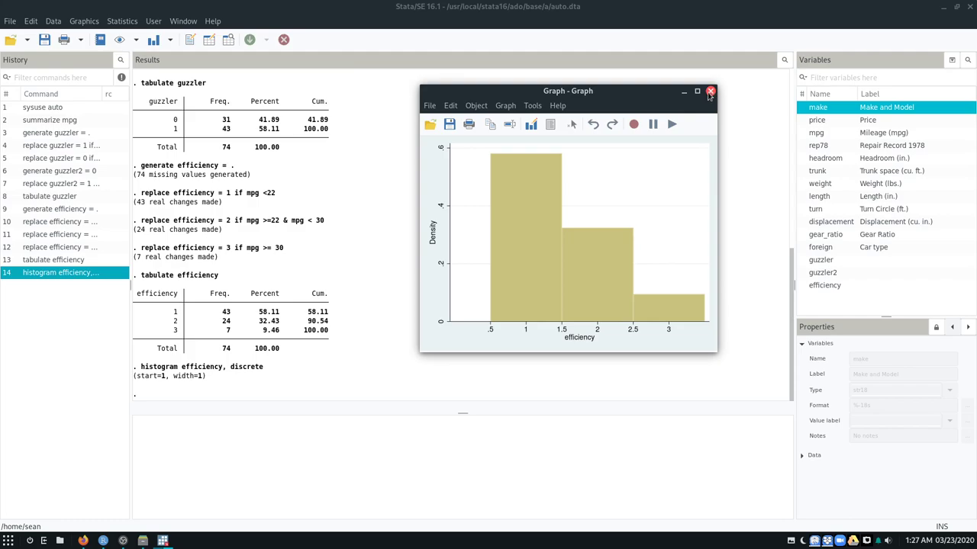
{"action": "mouse_move", "coordinate": [708, 97]}
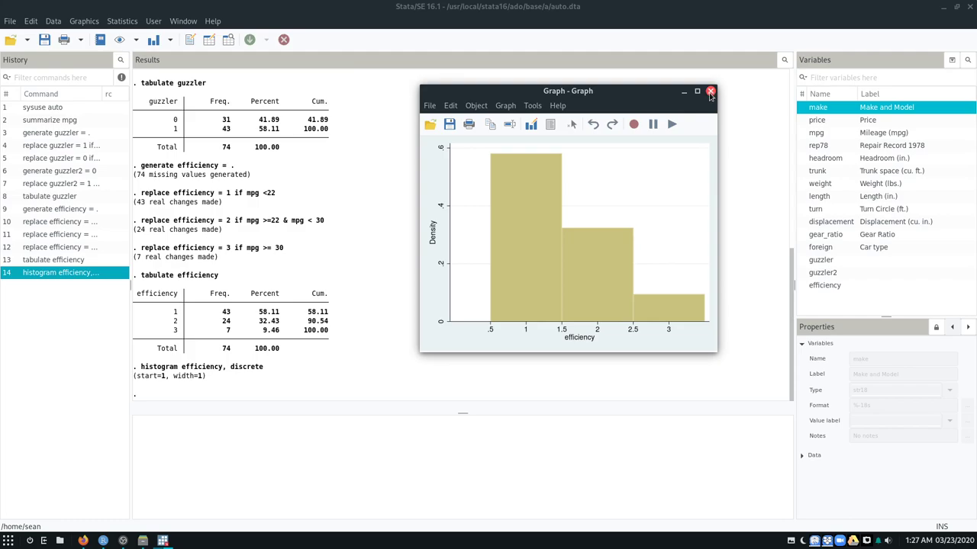
{"action": "left_click", "coordinate": [710, 91]}
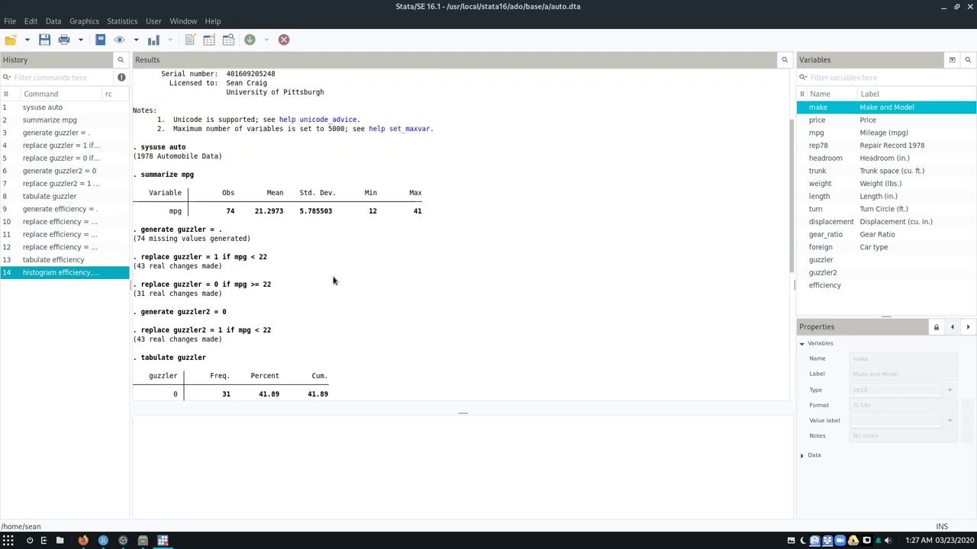